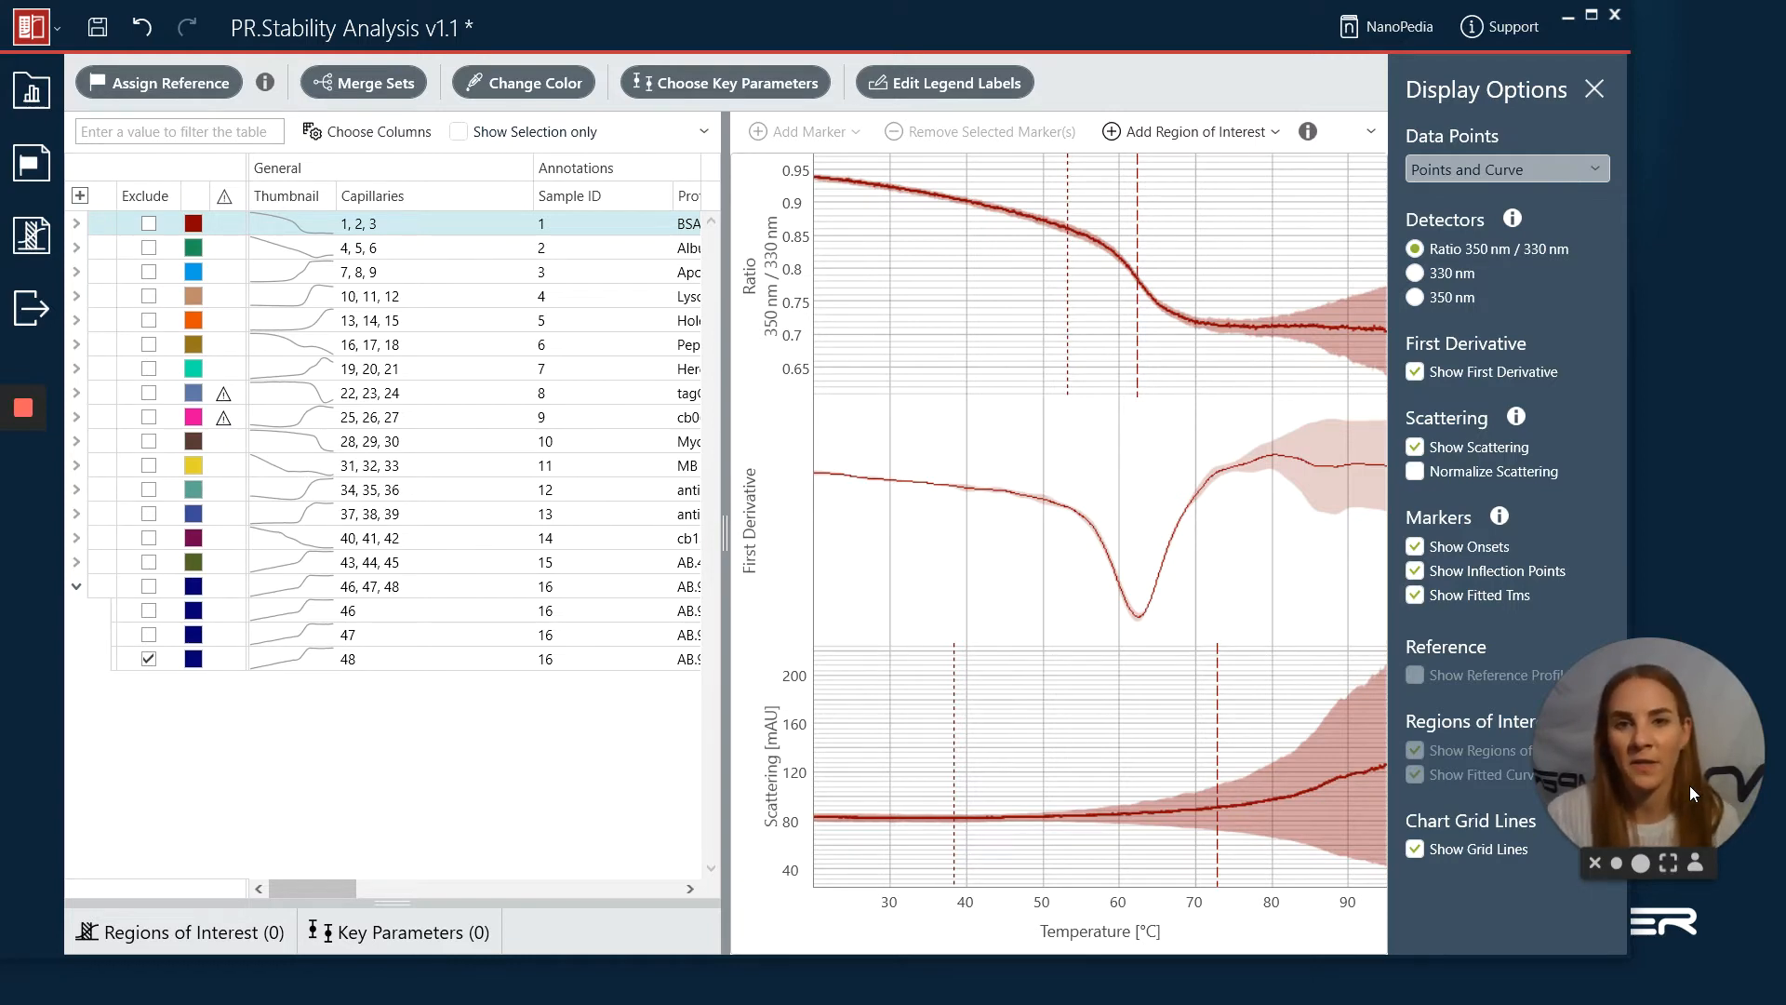
pyautogui.moveTo(1638, 699)
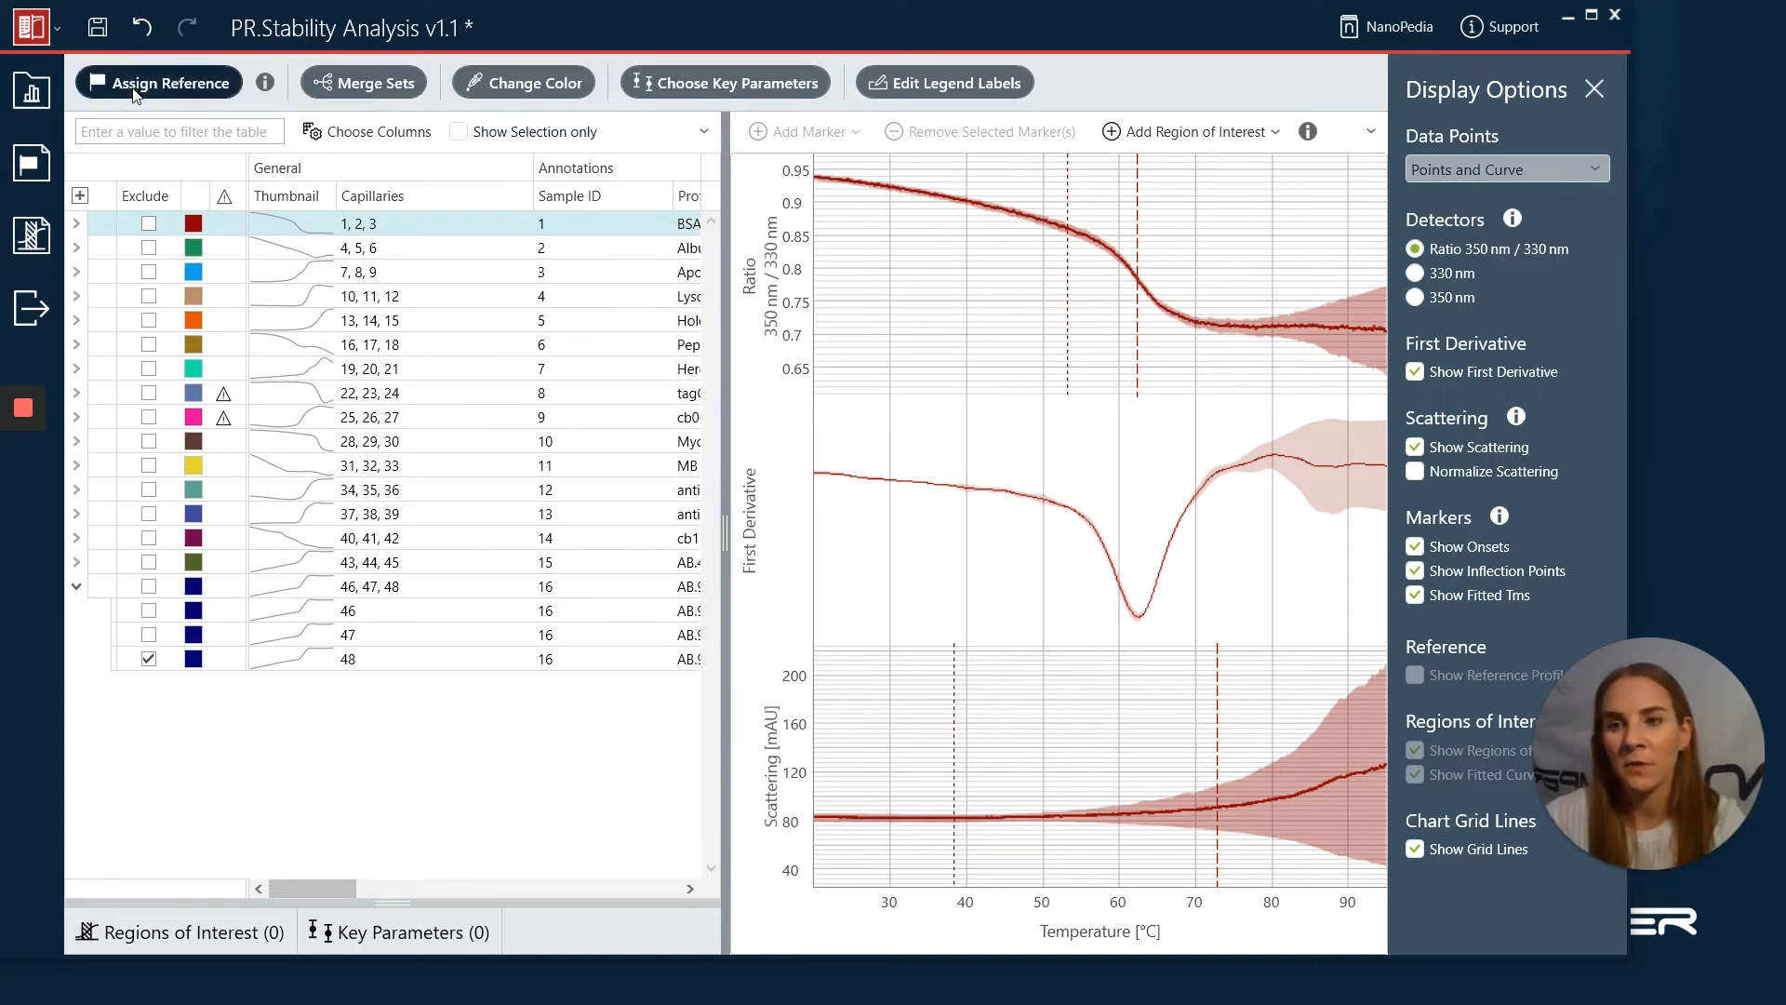
pyautogui.moveTo(31, 90)
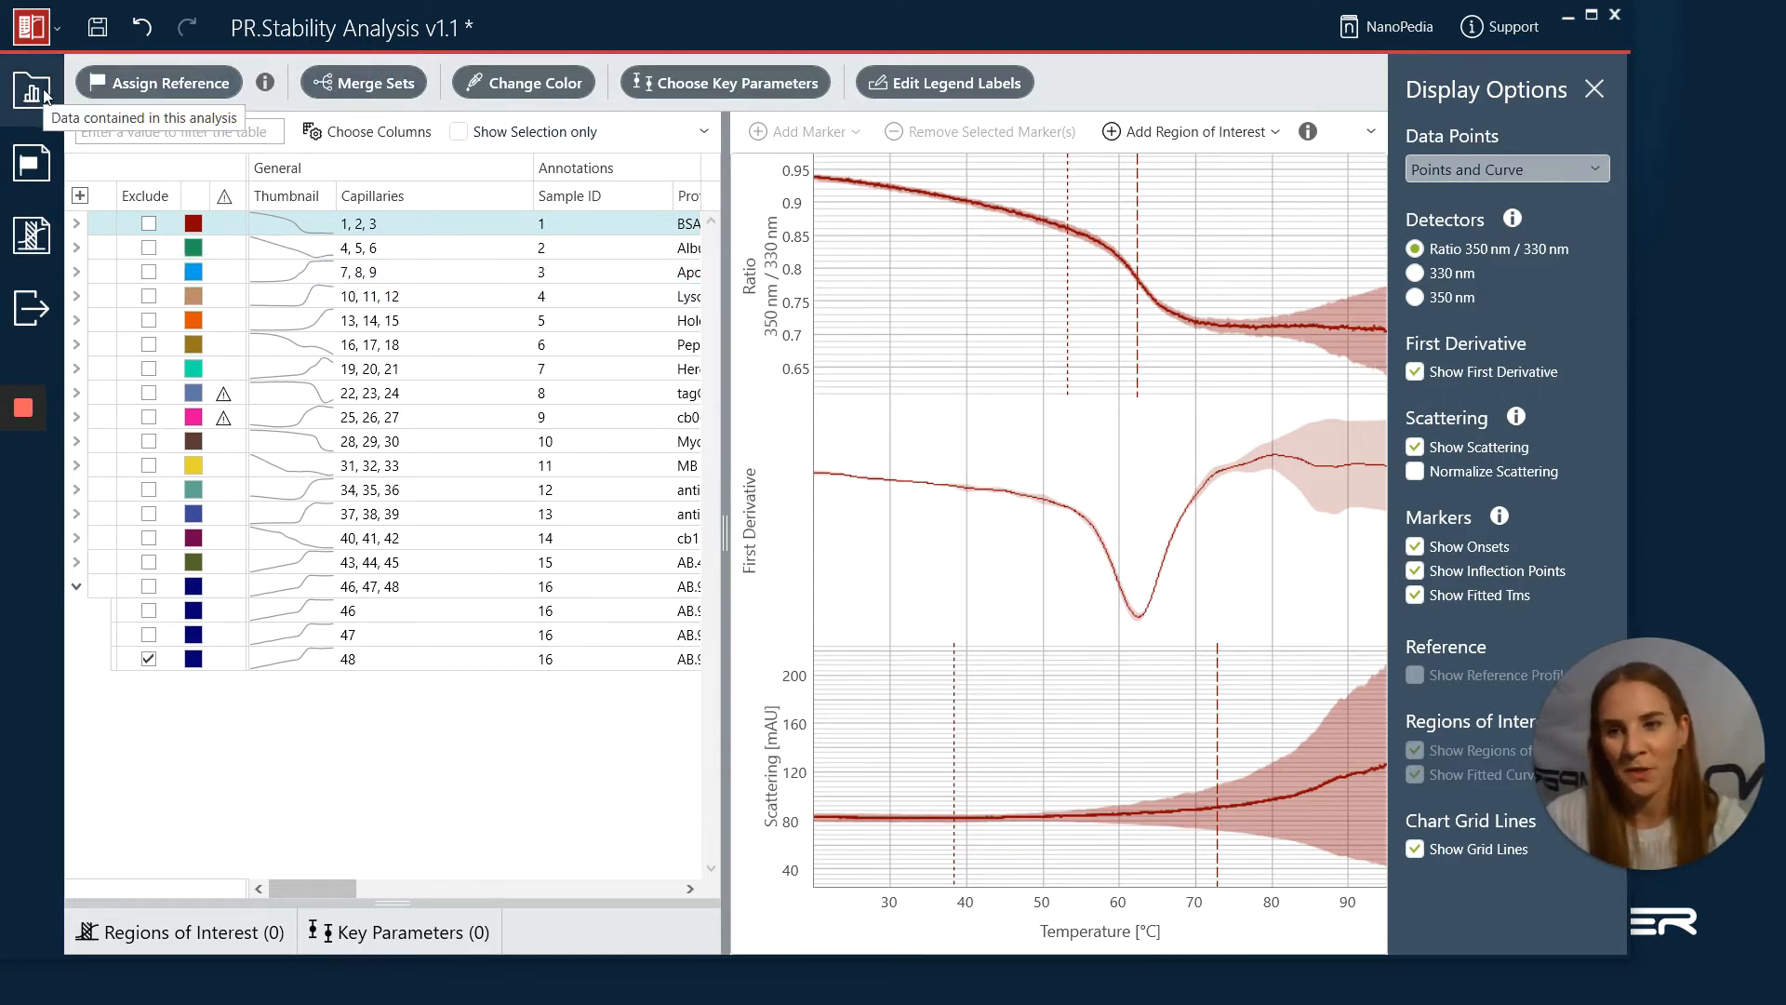
# - Show the Analysis Data panel listing the loaded file '16 proteins_day 1.prc'
pyautogui.click(32, 90)
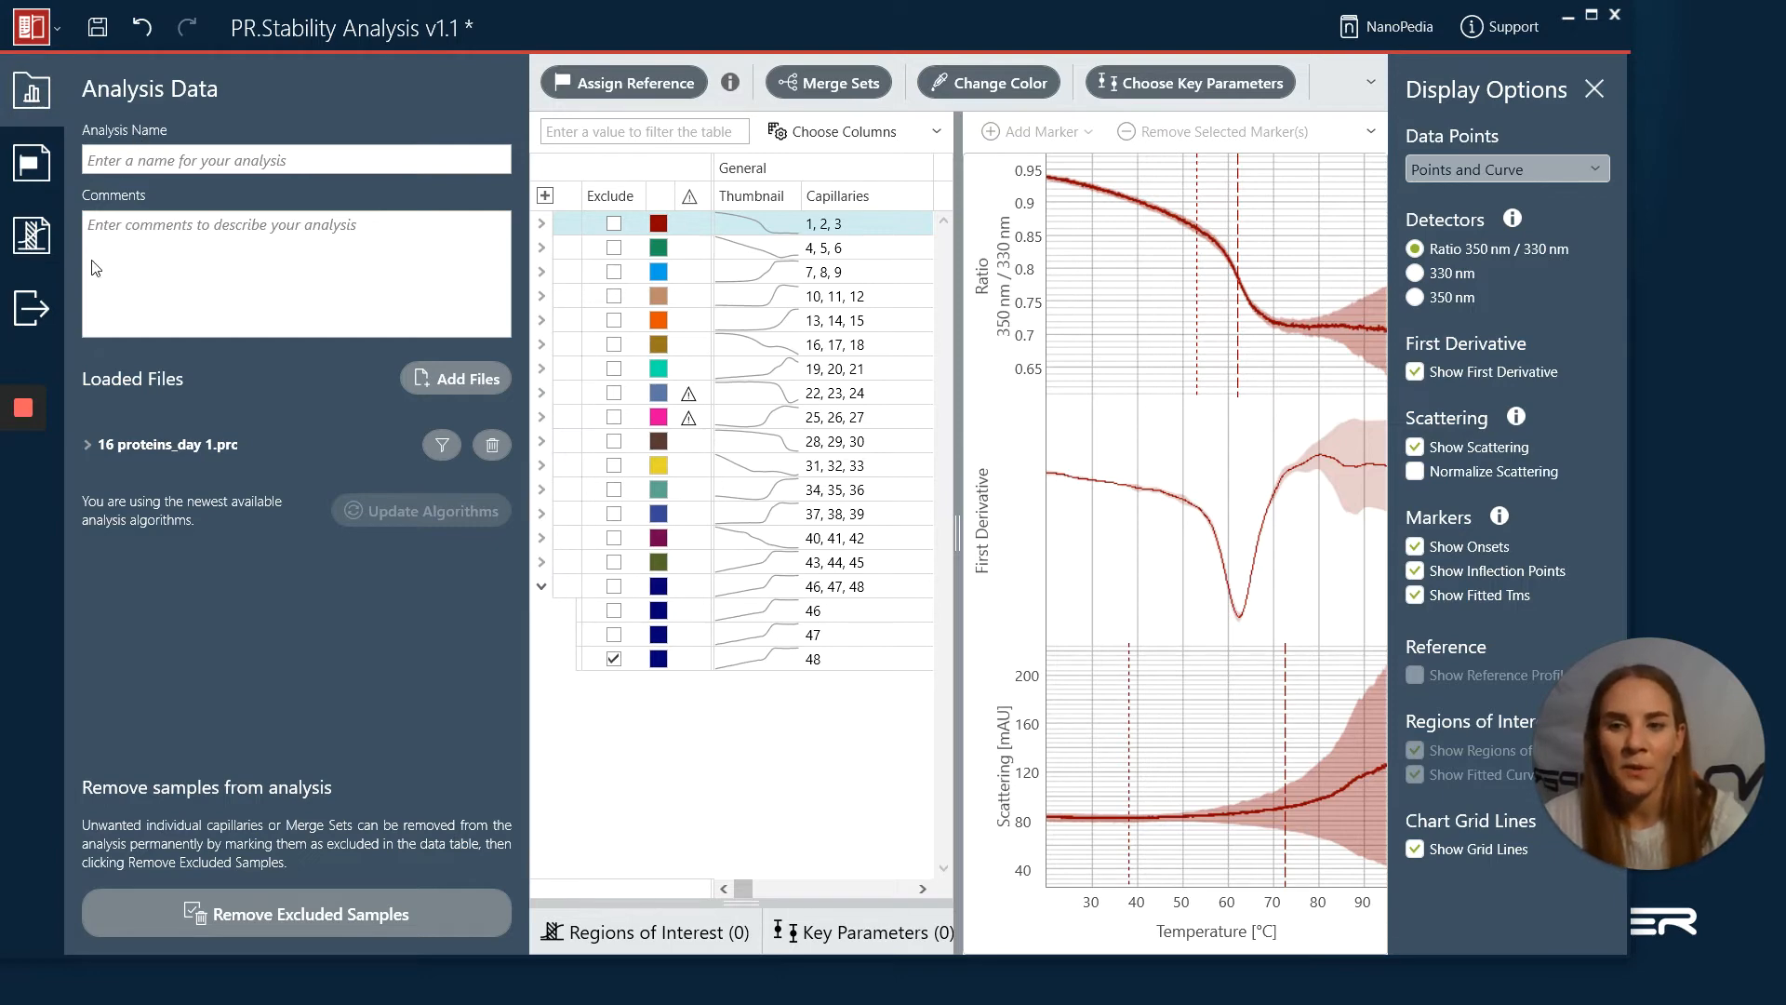
pyautogui.moveTo(106, 418)
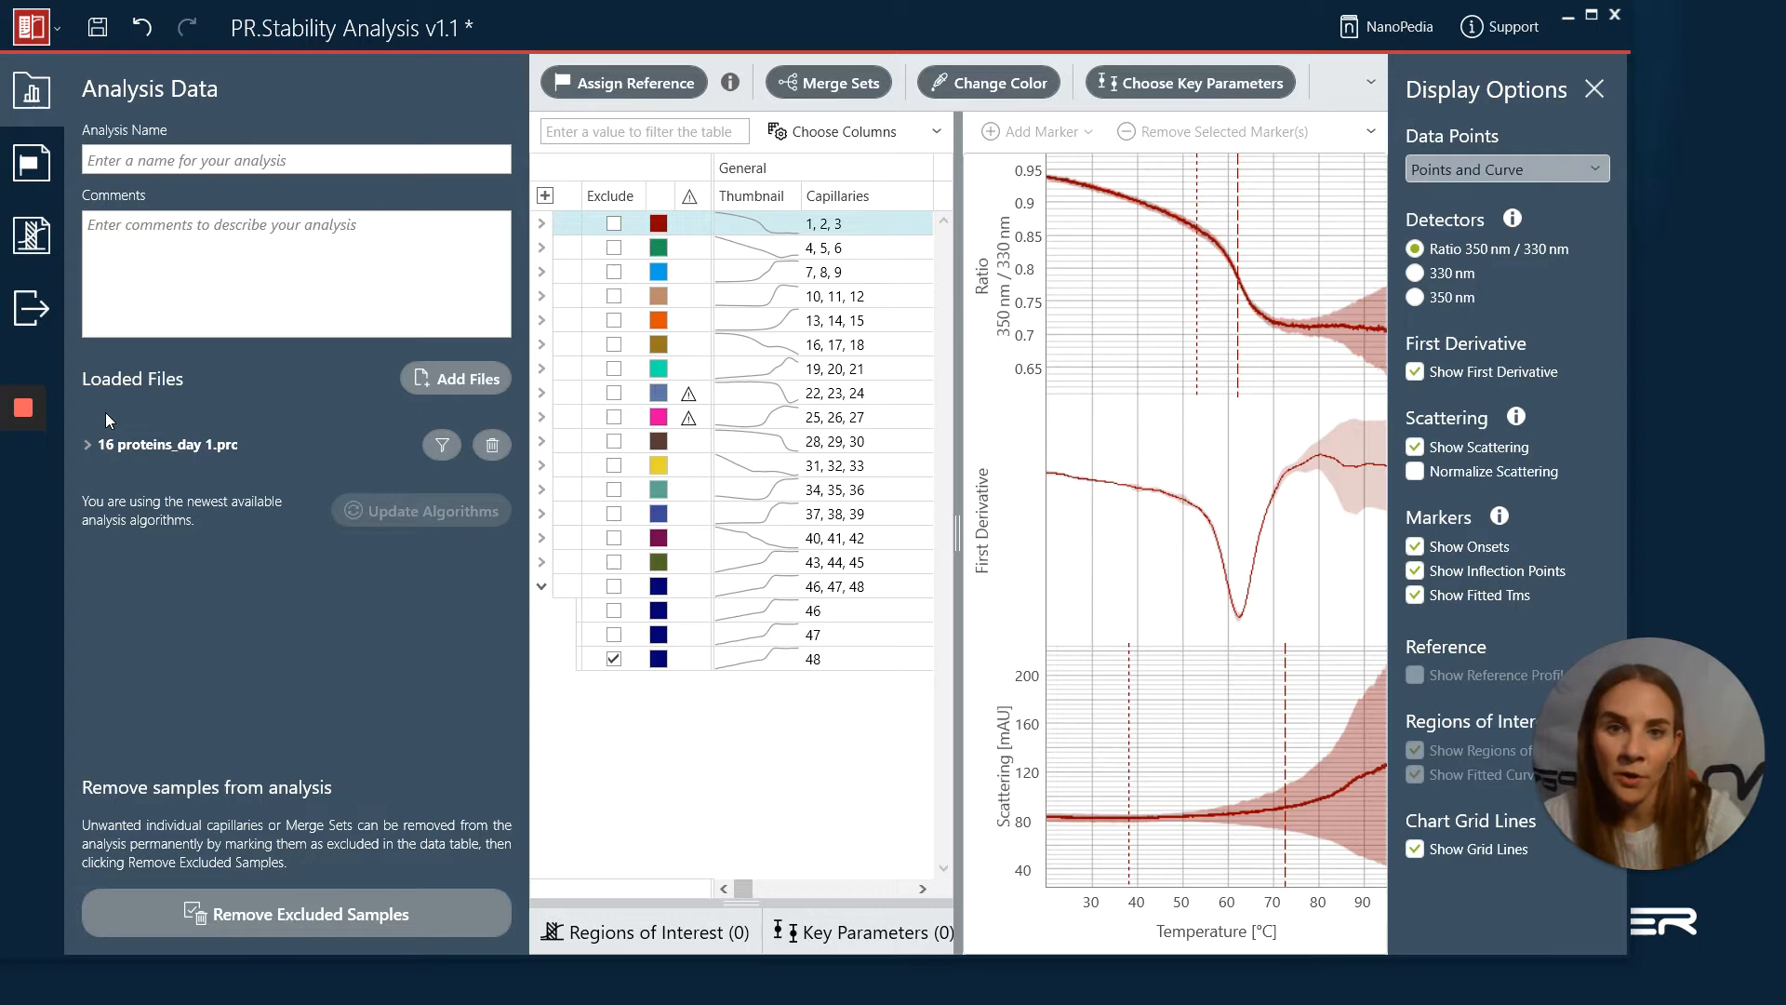
pyautogui.moveTo(167, 395)
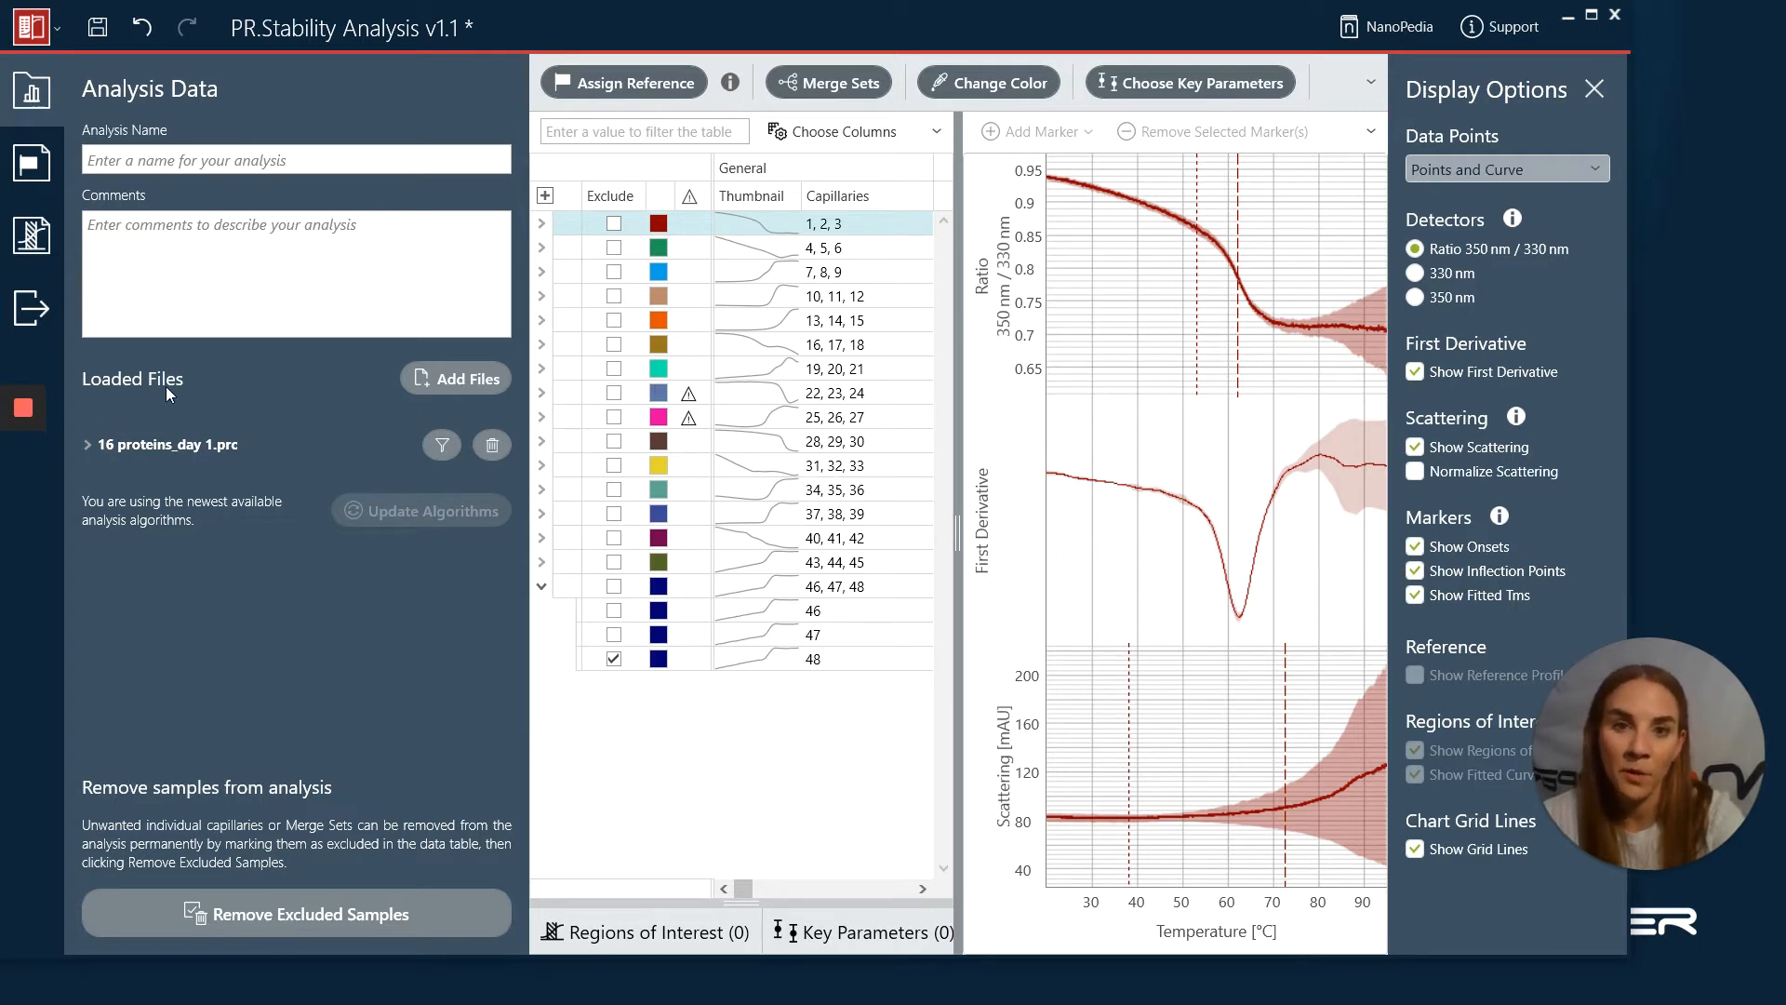
pyautogui.moveTo(465, 379)
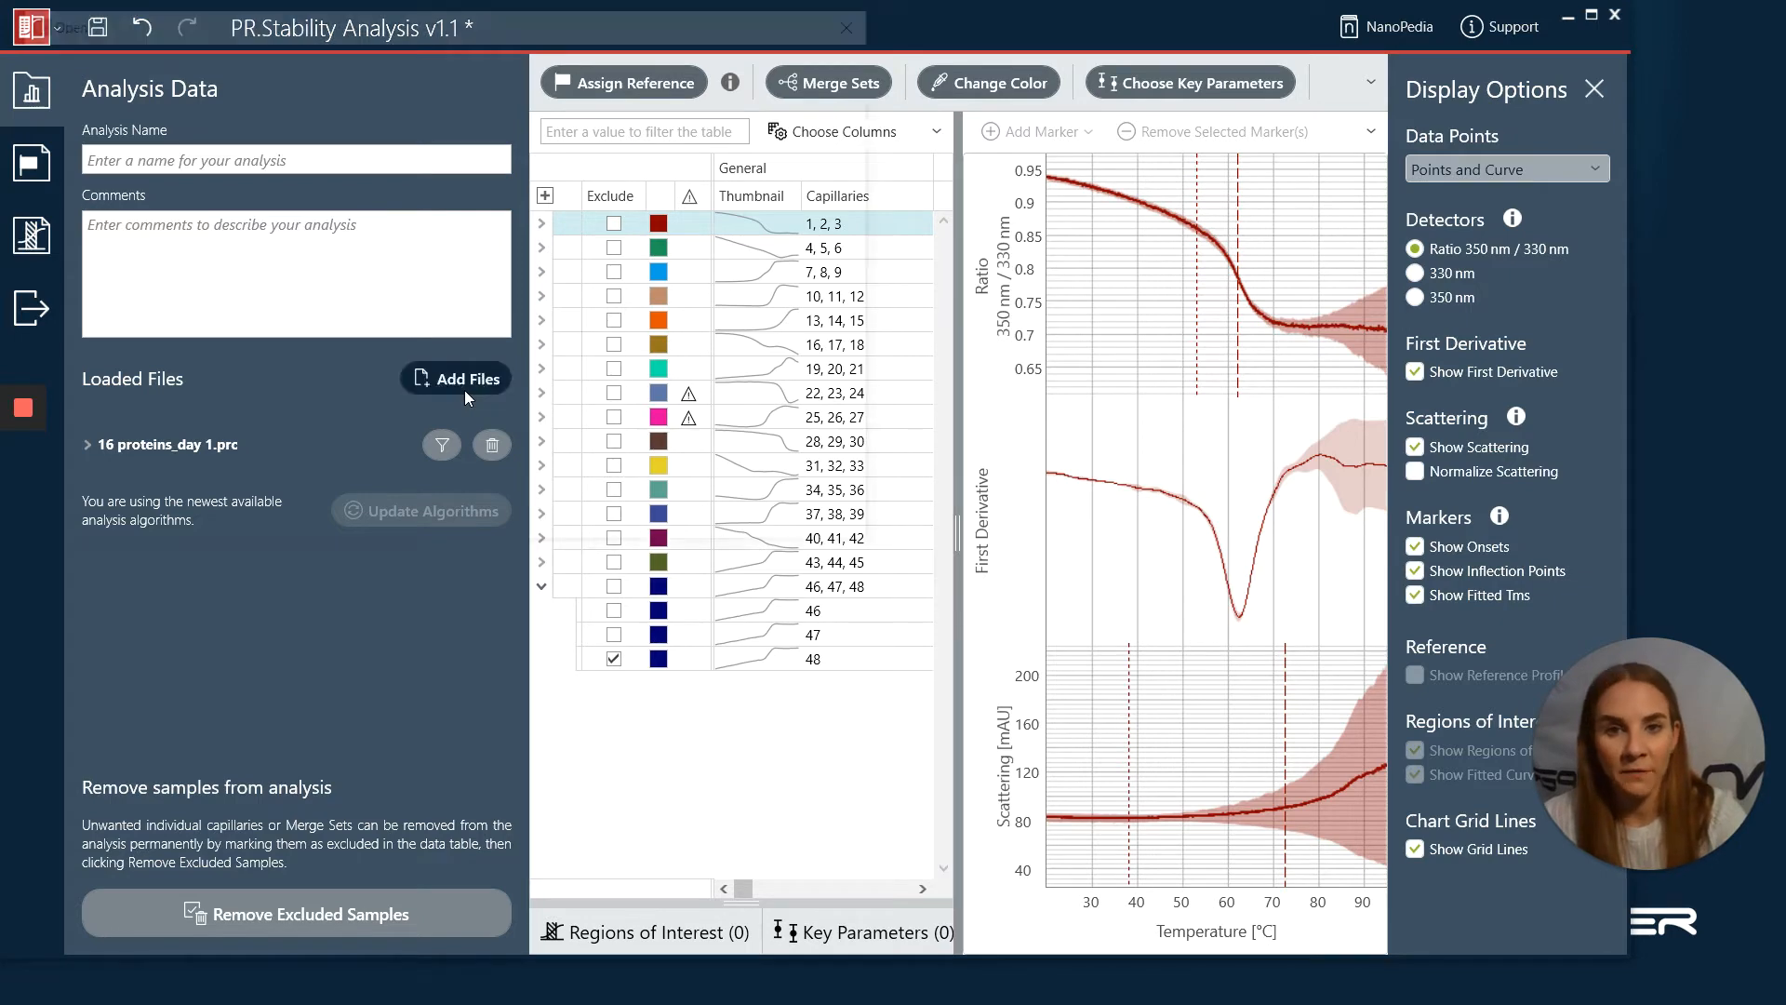
# - Load '16 proteins_day 2.prc' alongside the day 1 file
pyautogui.click(466, 379)
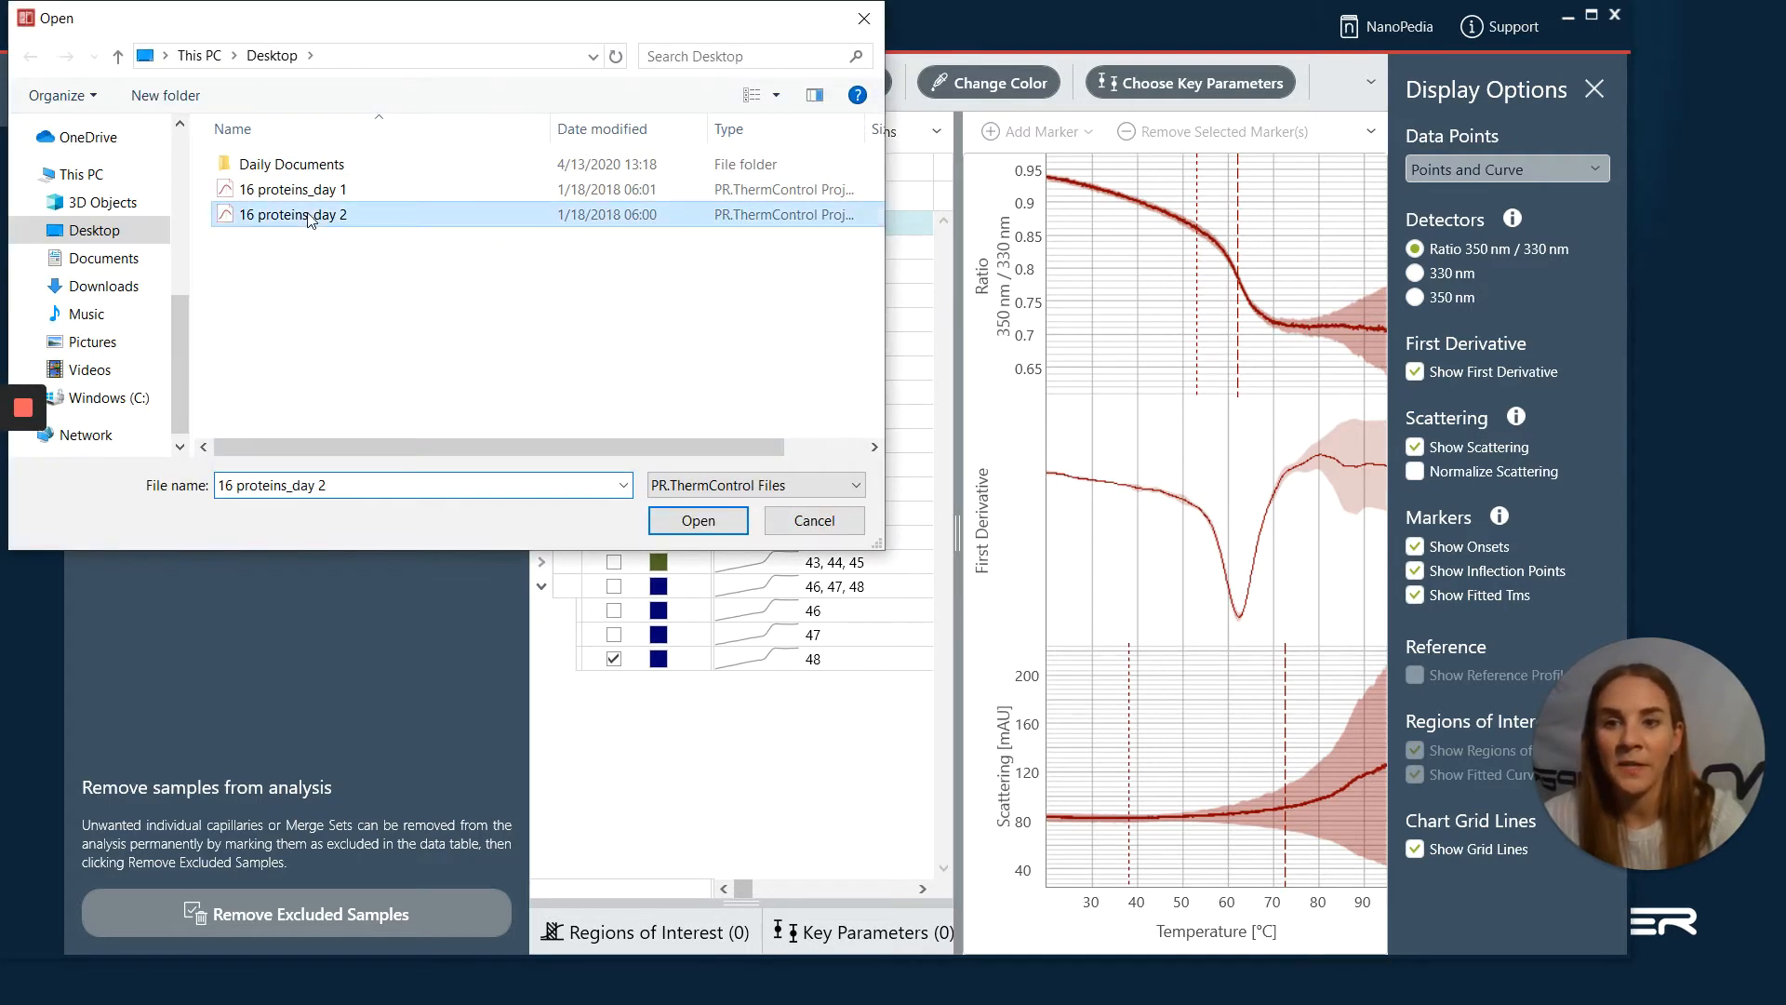
pyautogui.click(697, 519)
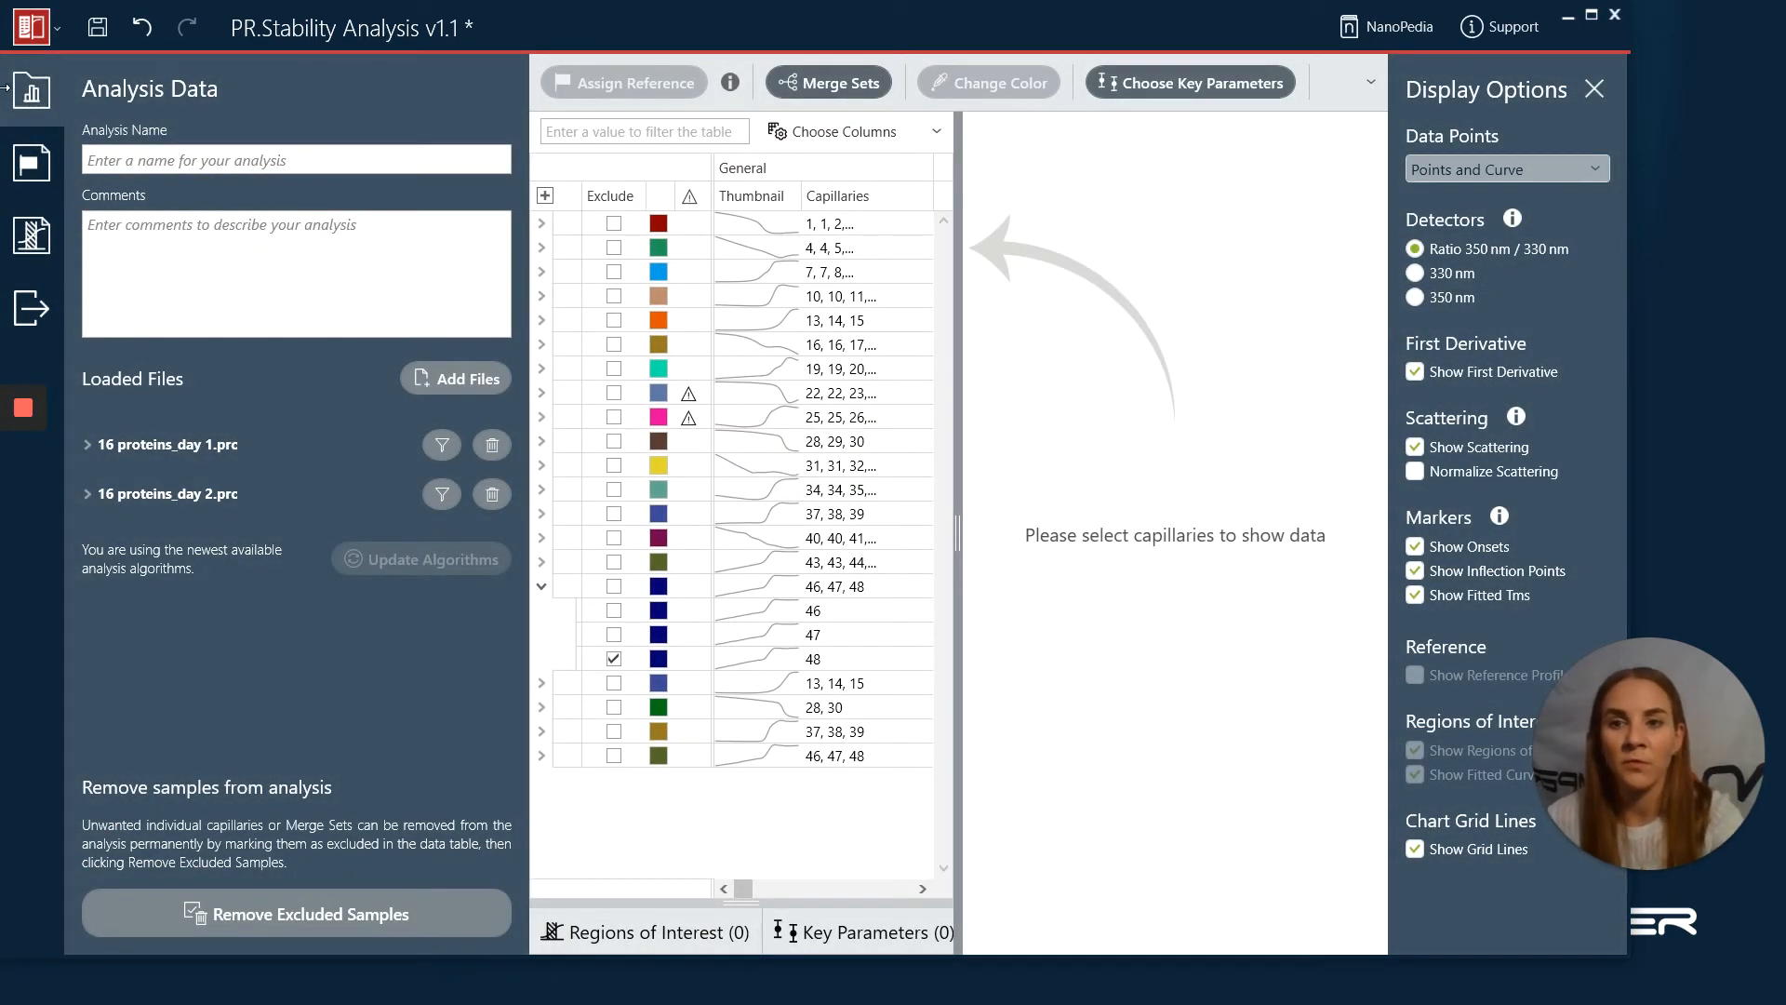
# - Close Analysis Data and expand sample 1 (BSA) into its individual capillary rows
pyautogui.click(29, 92)
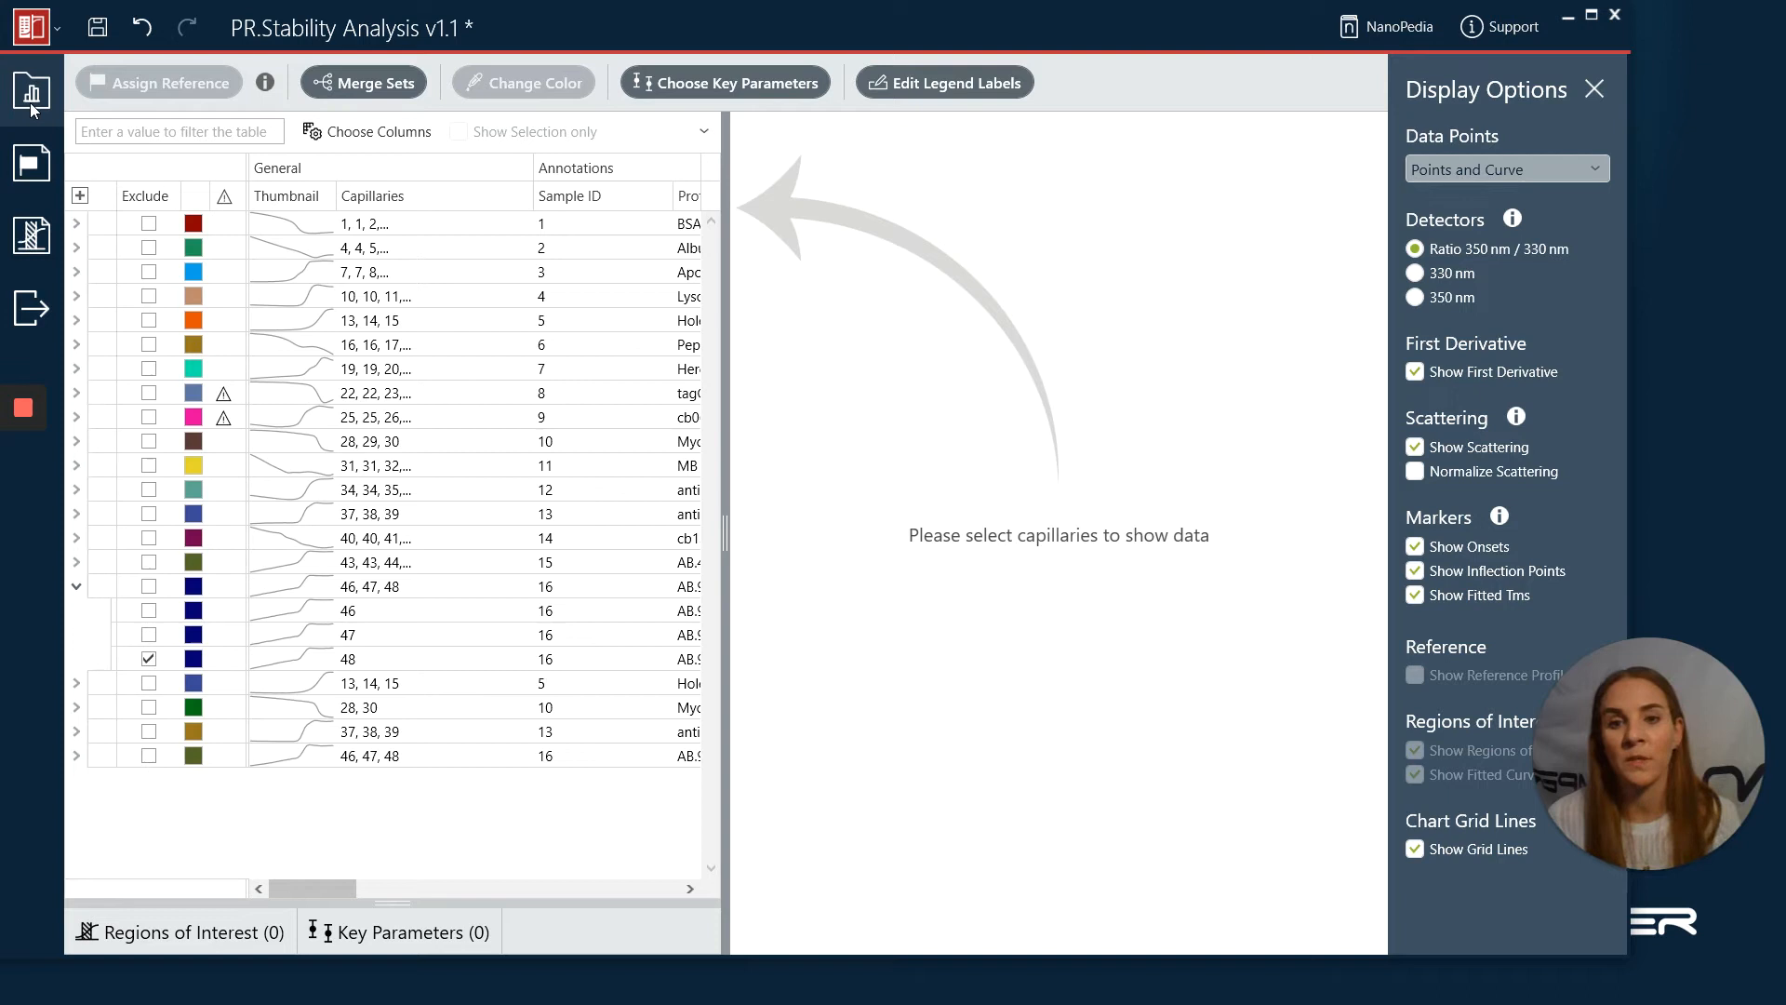
pyautogui.moveTo(282, 217)
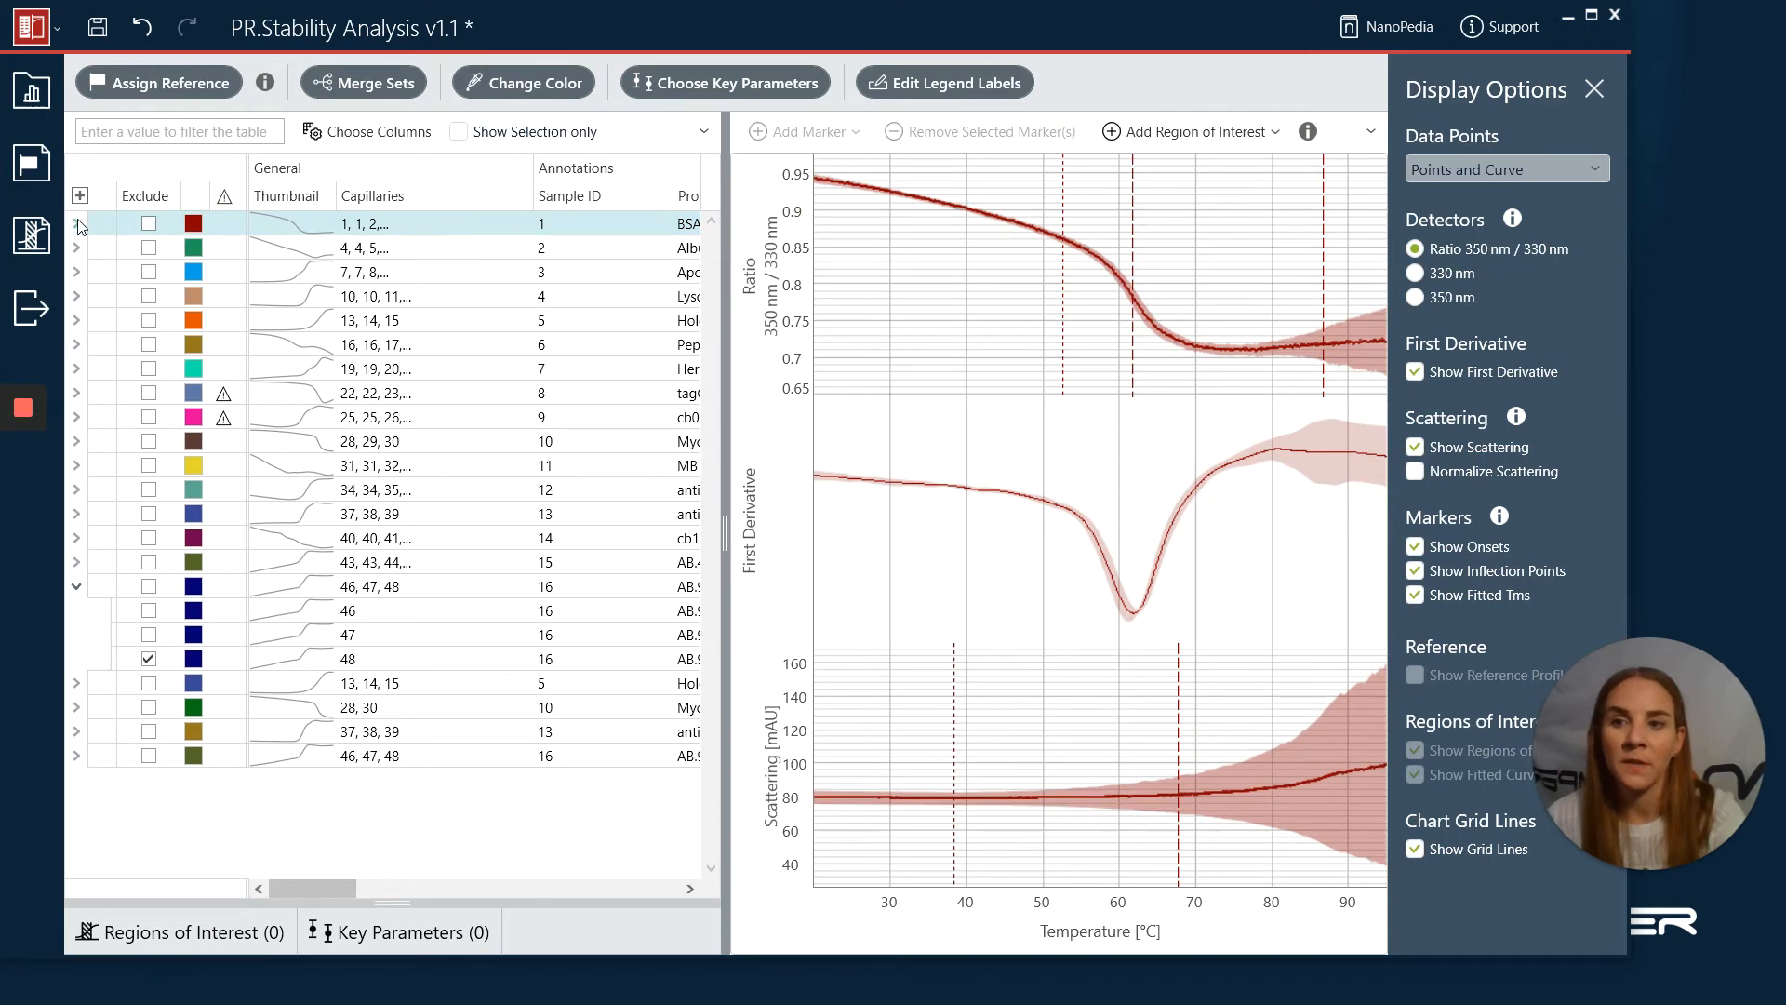
pyautogui.click(76, 224)
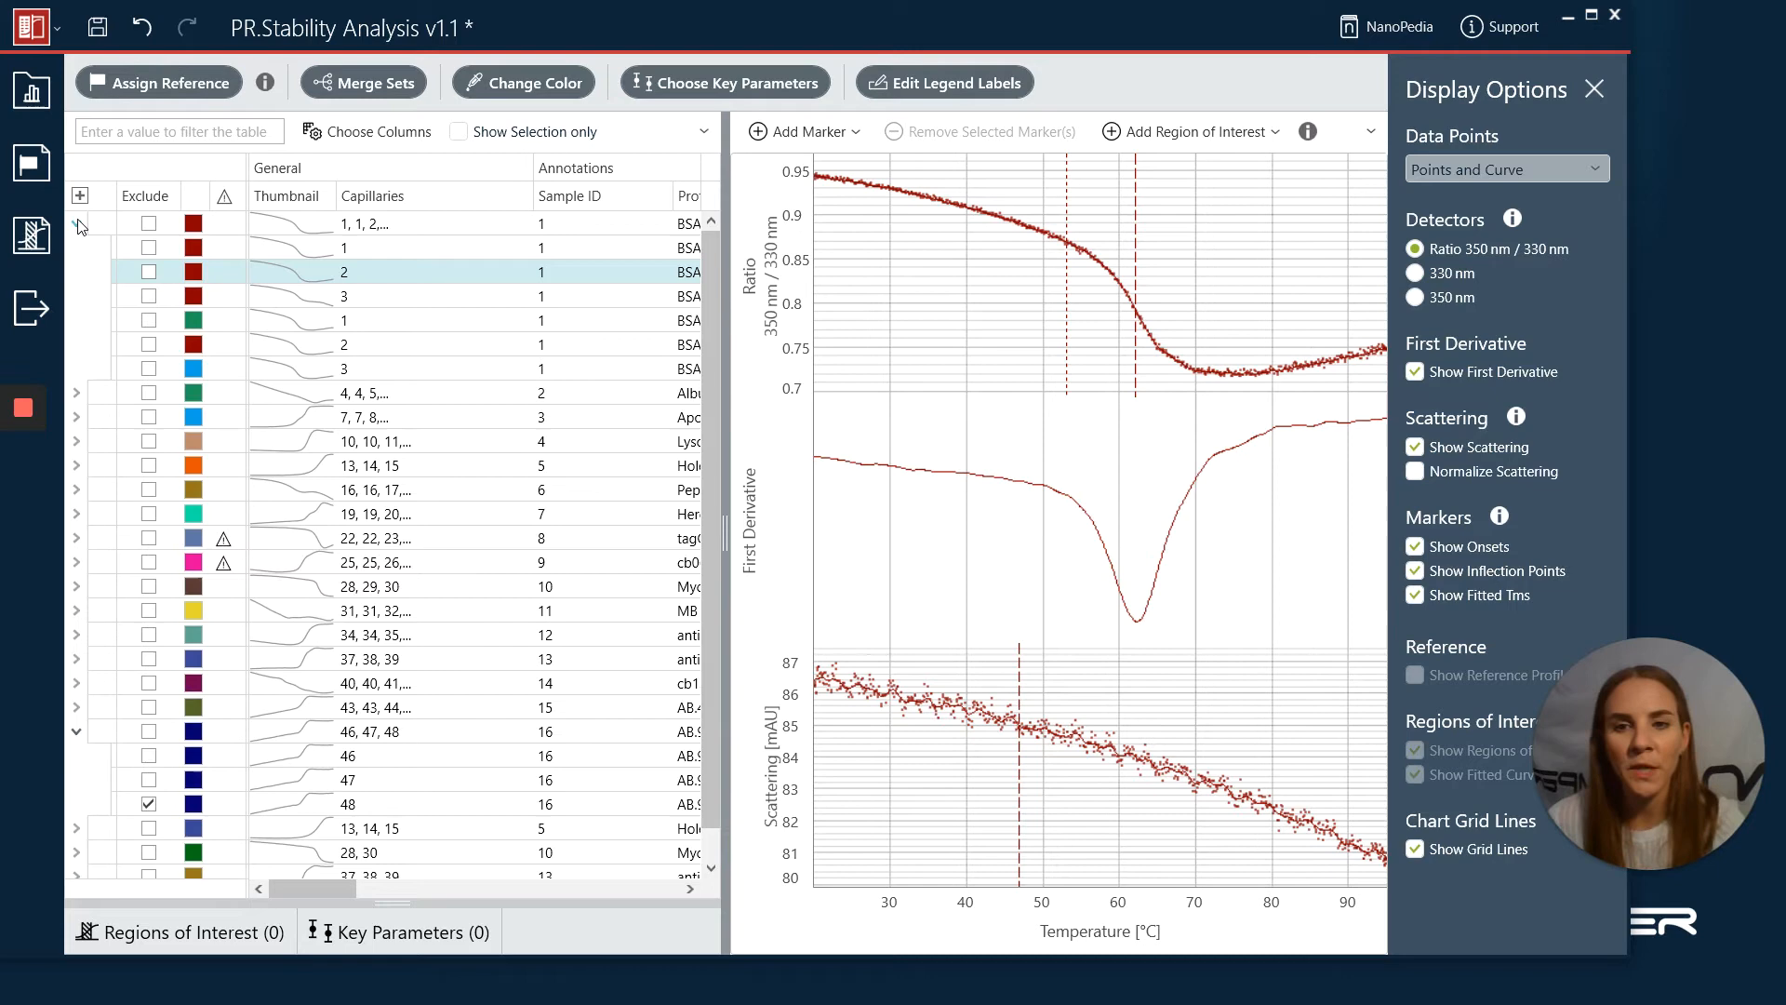
# - View one BSA capillary's curves, then the averaged BSA set curves with spread bands
pyautogui.click(365, 224)
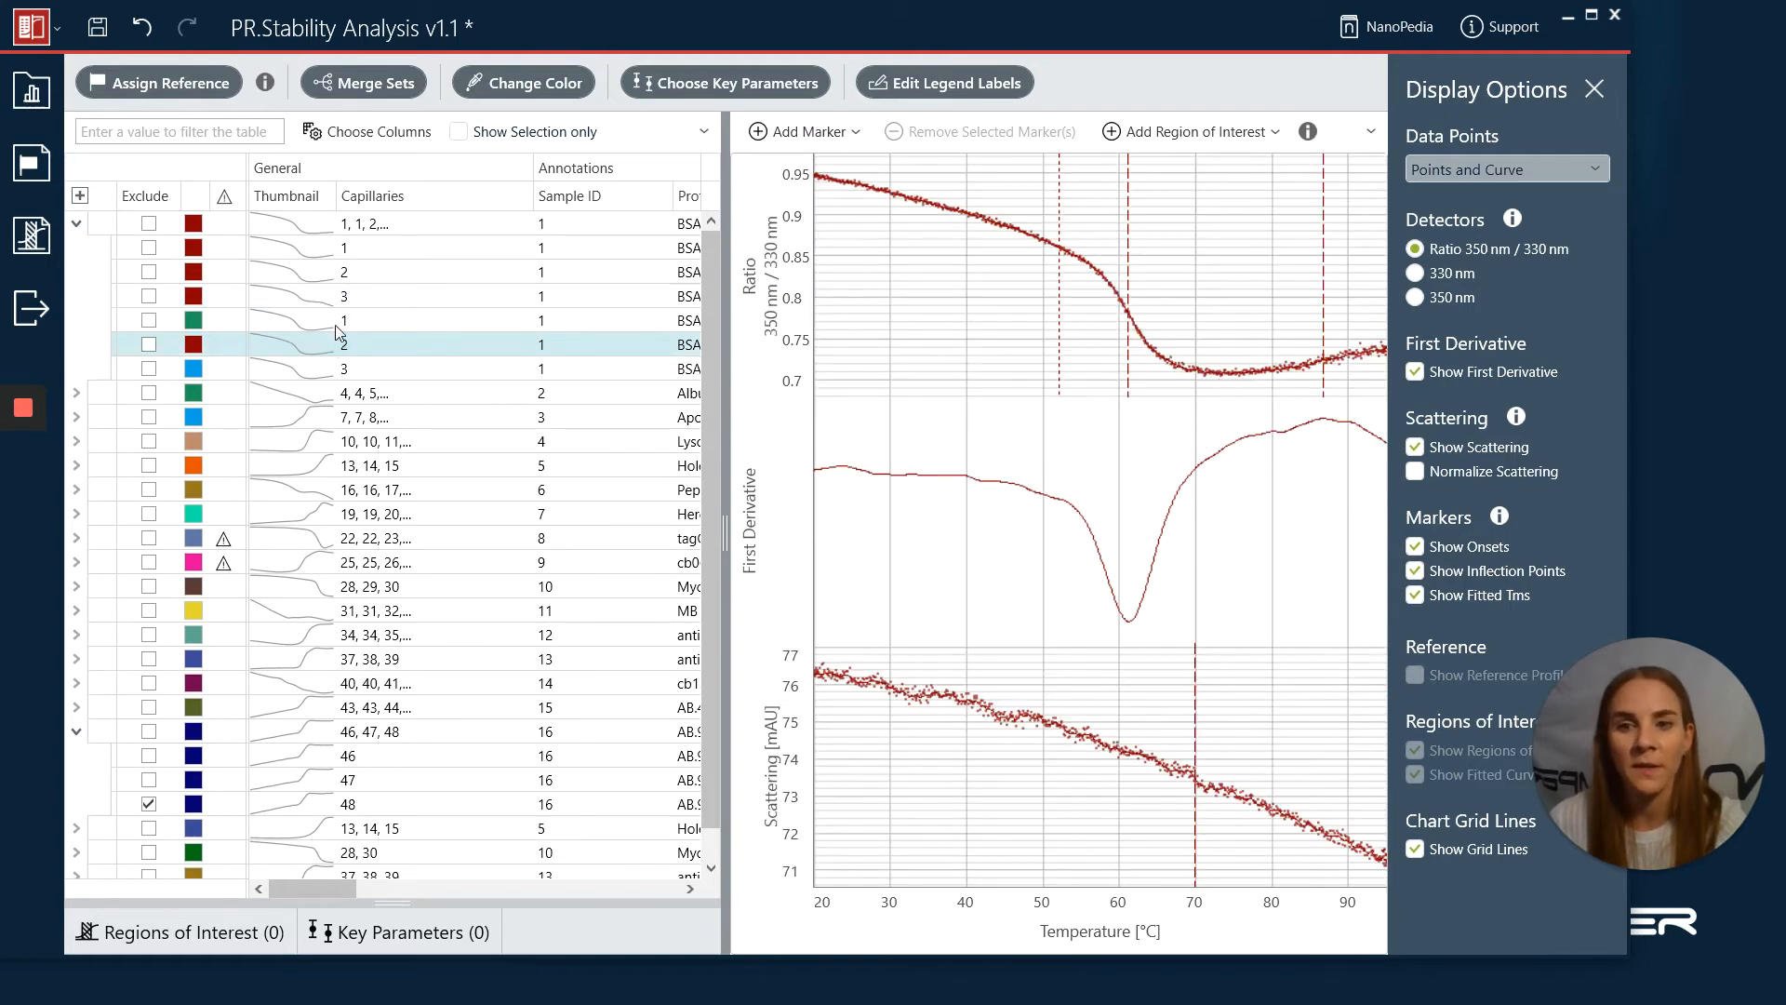
pyautogui.click(365, 224)
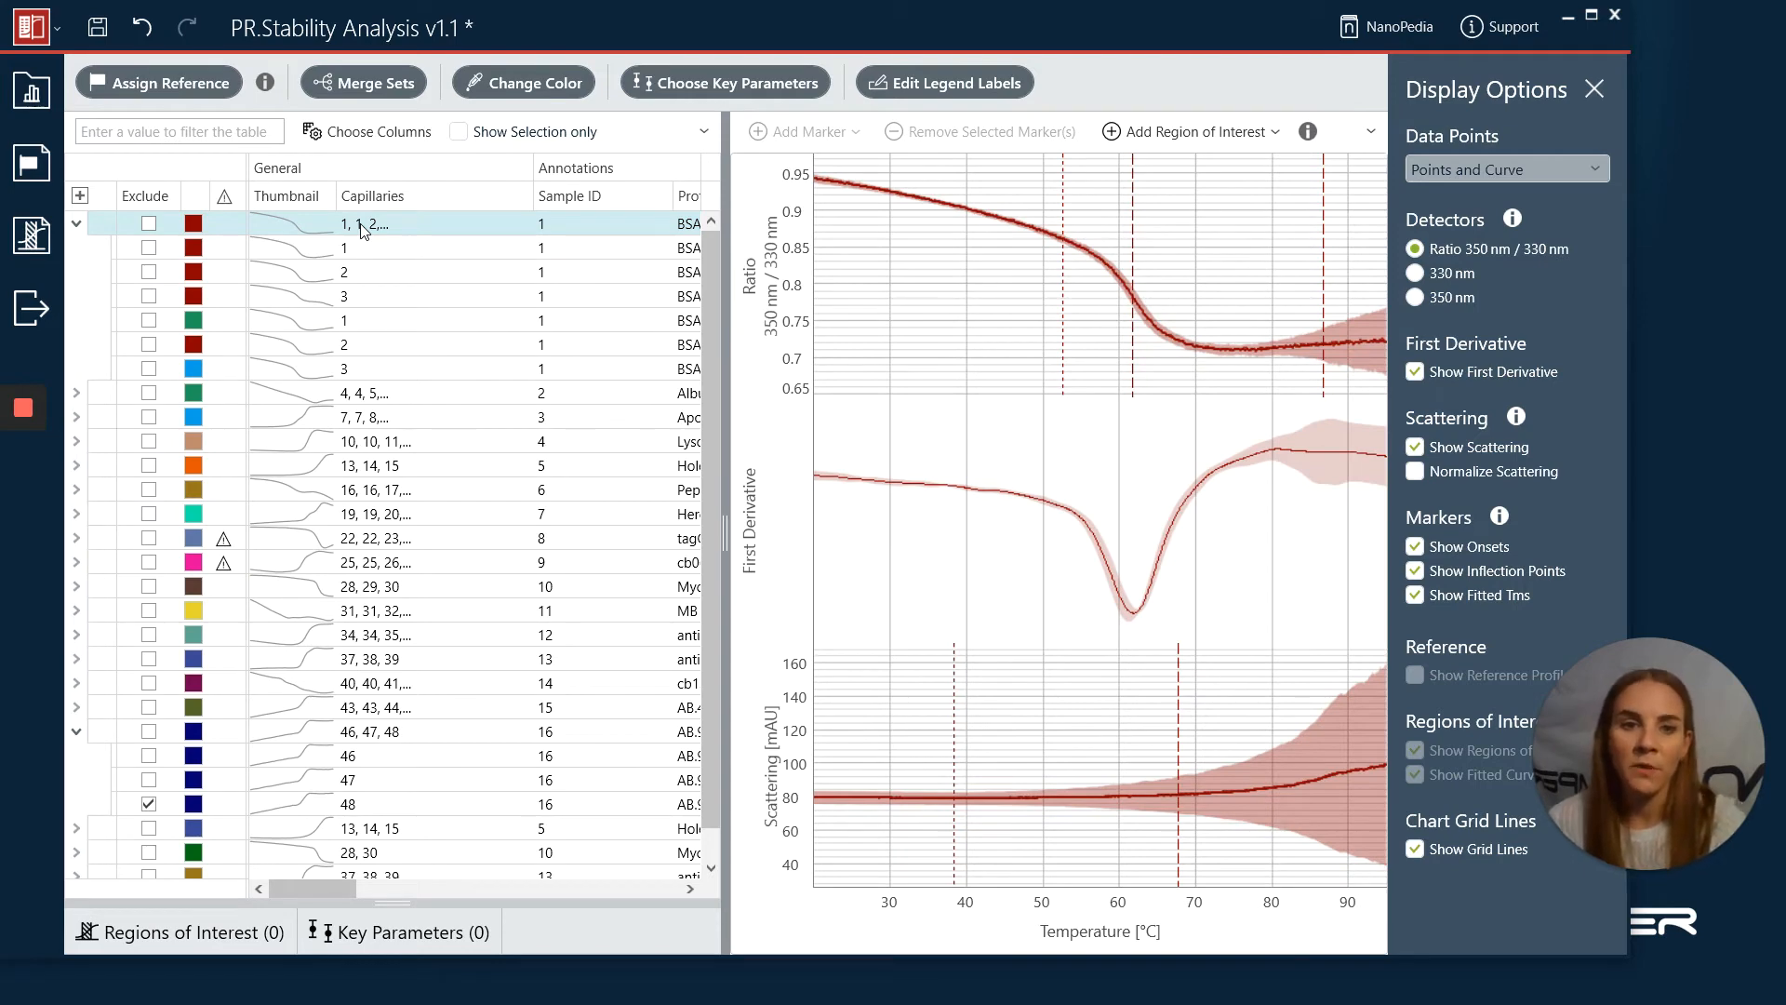
pyautogui.moveTo(973, 712)
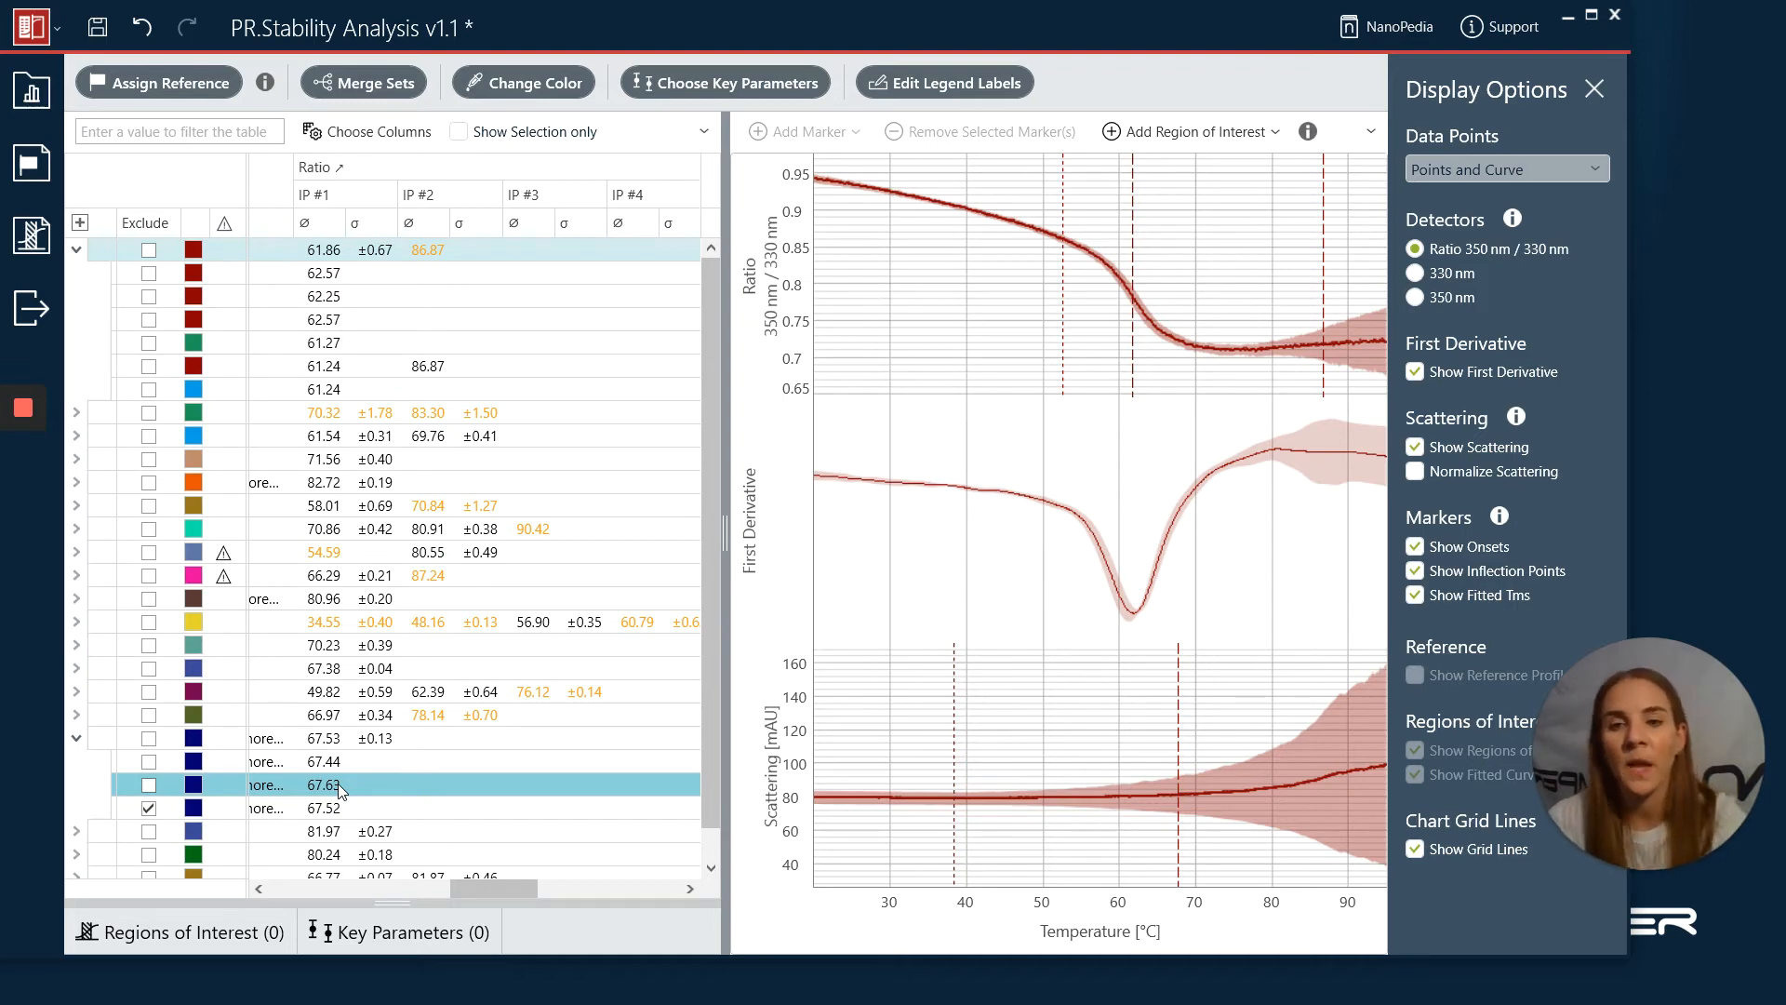
# - Inspect the flagged IP #2 value and exclude the BSA capillary showing 86.87
pyautogui.click(341, 274)
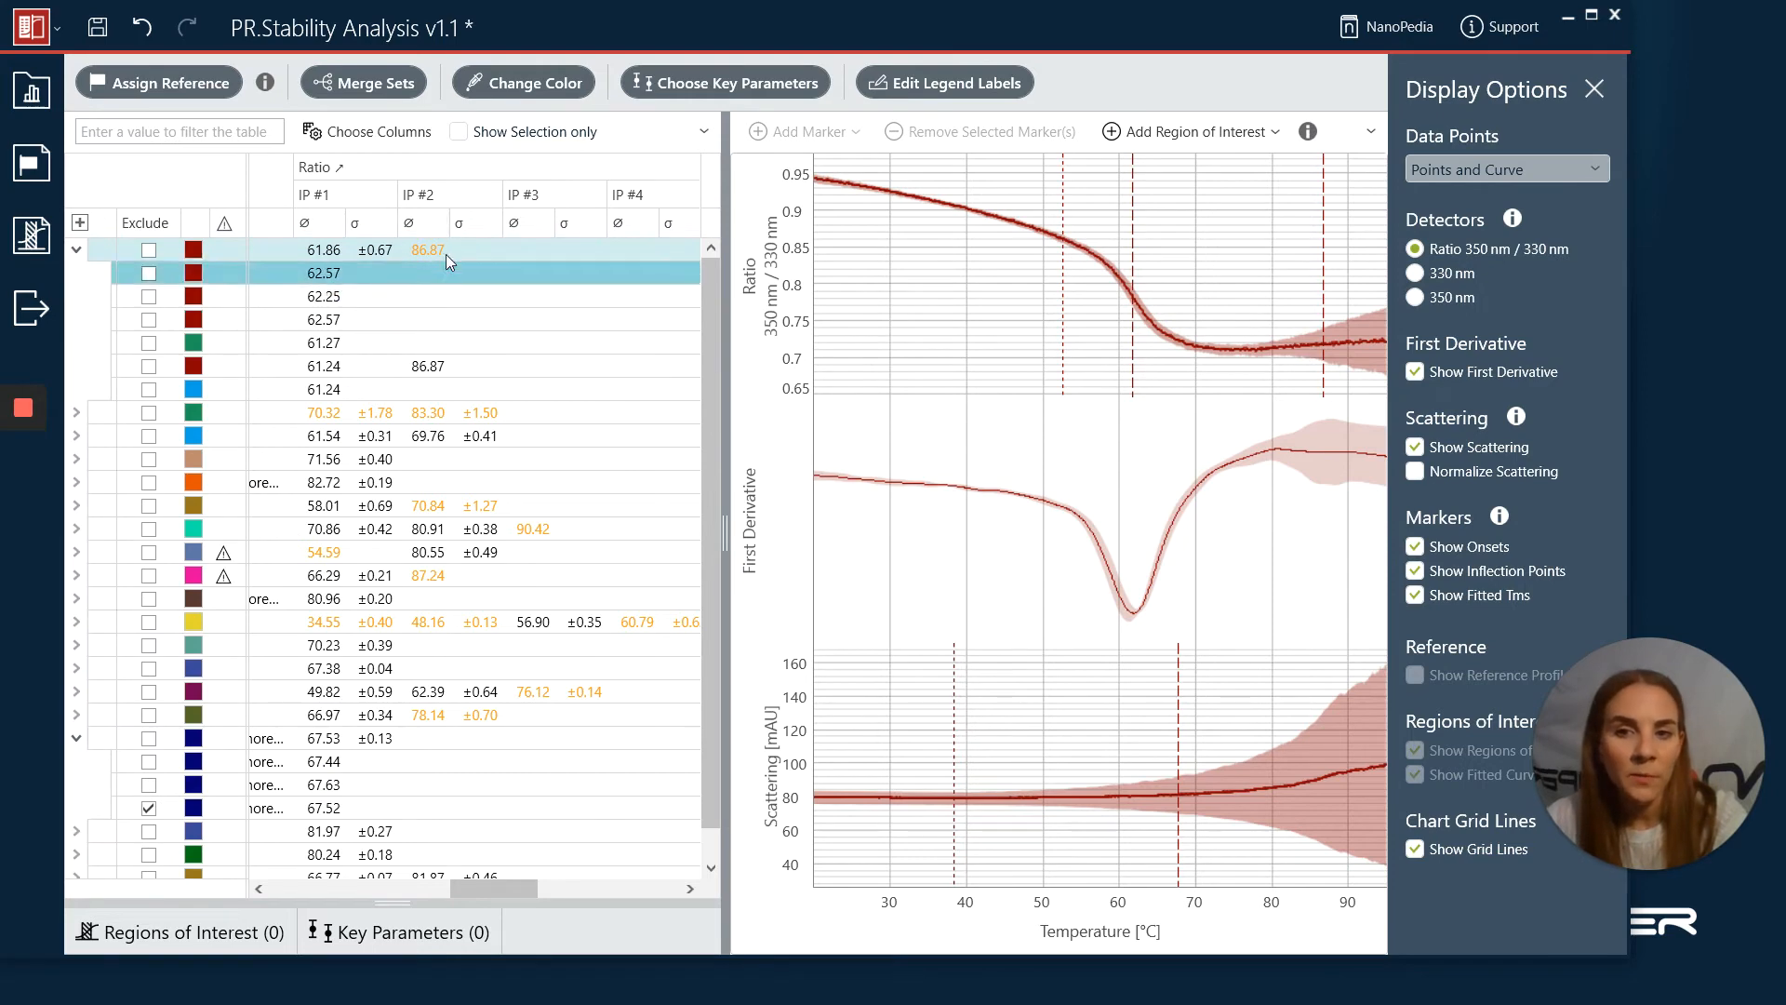
pyautogui.click(433, 250)
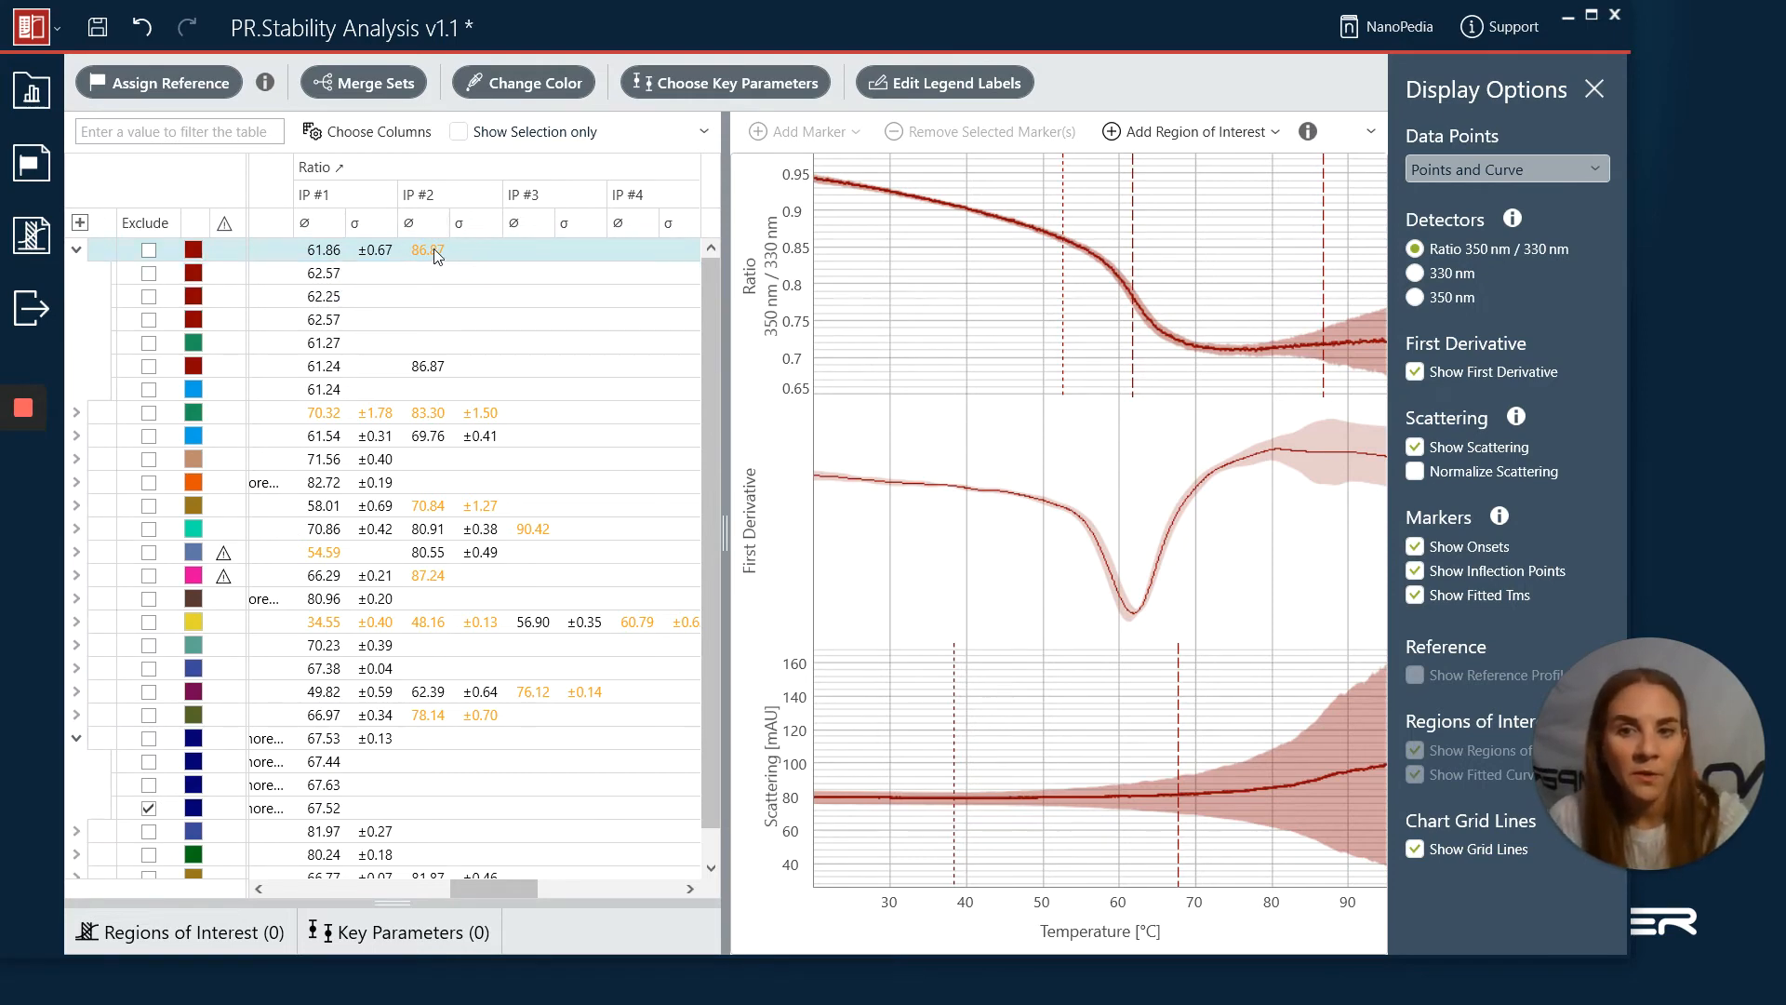
pyautogui.moveTo(431, 253)
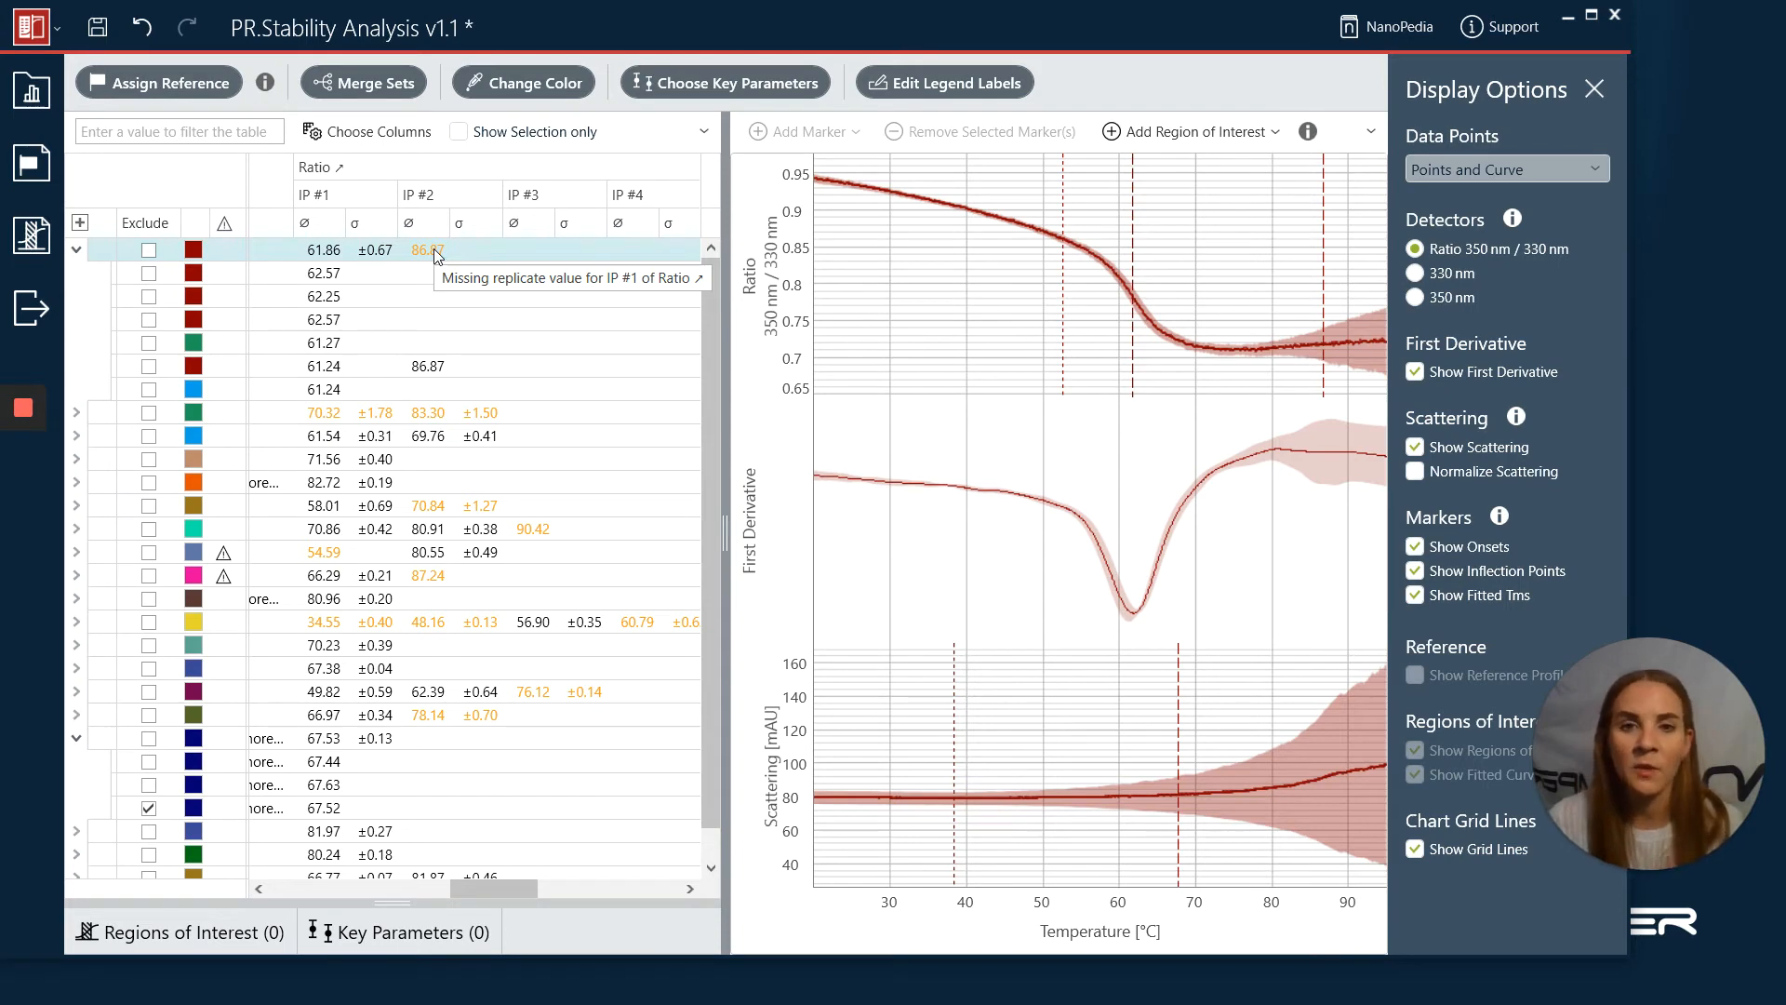
pyautogui.moveTo(430, 253)
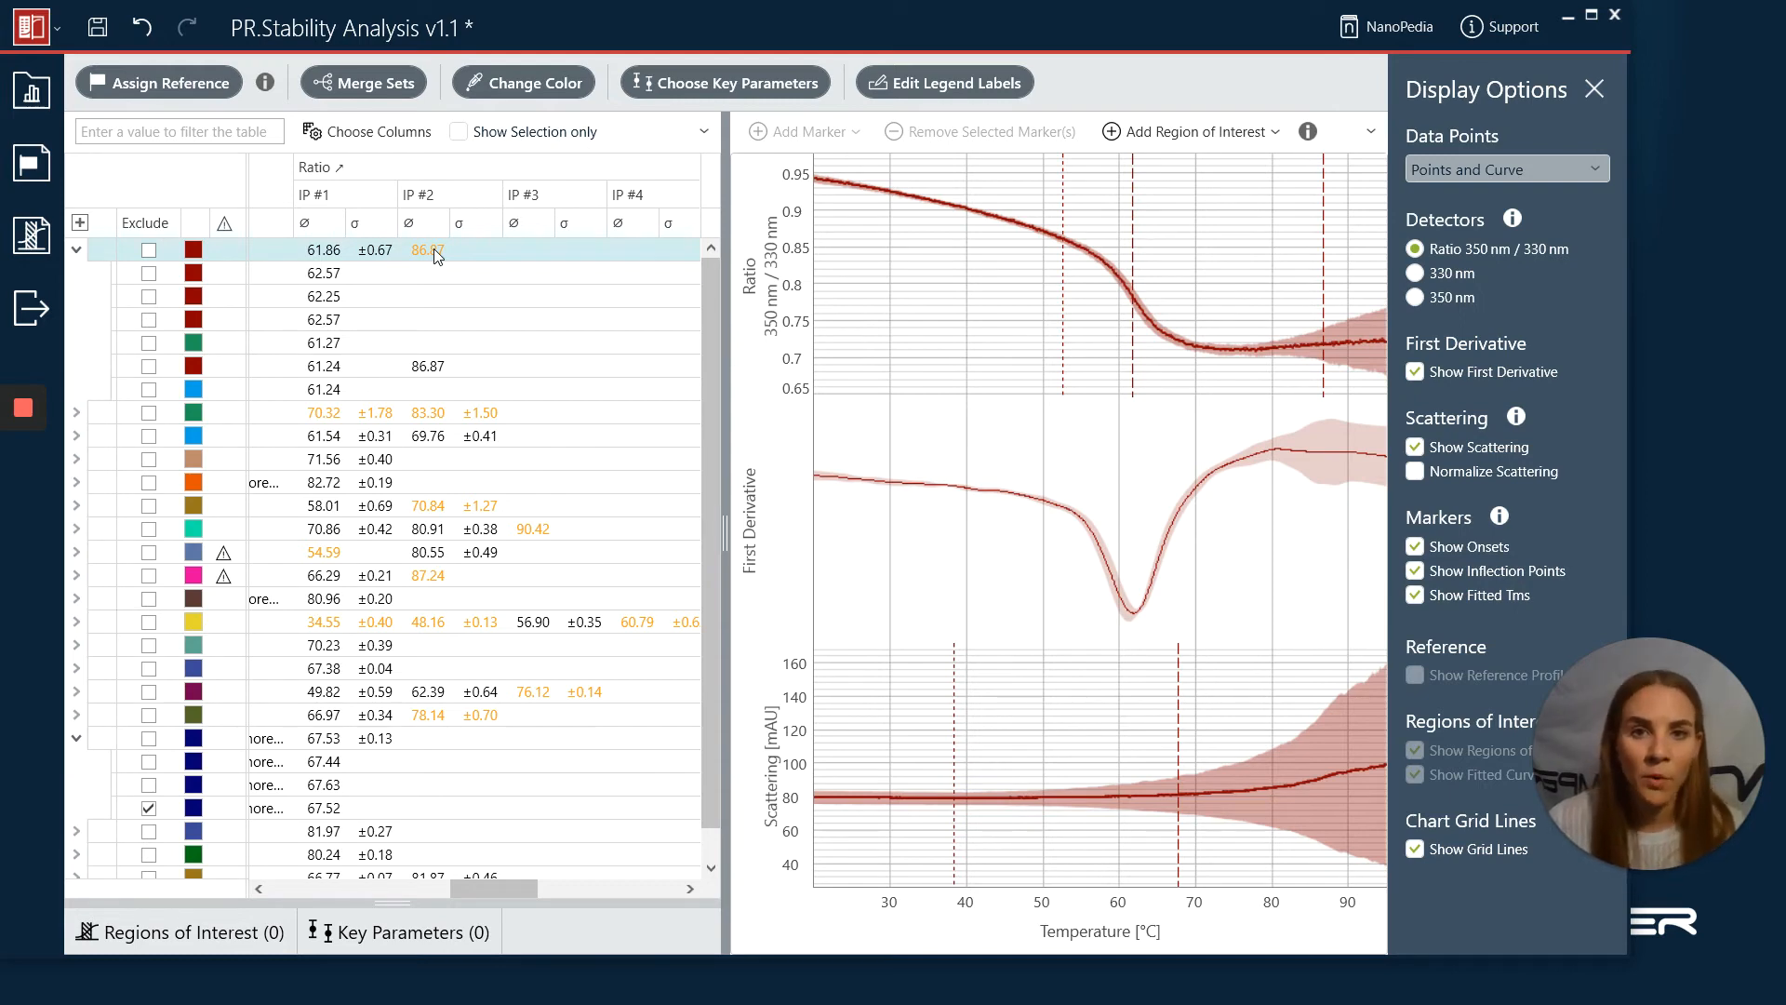
pyautogui.click(427, 365)
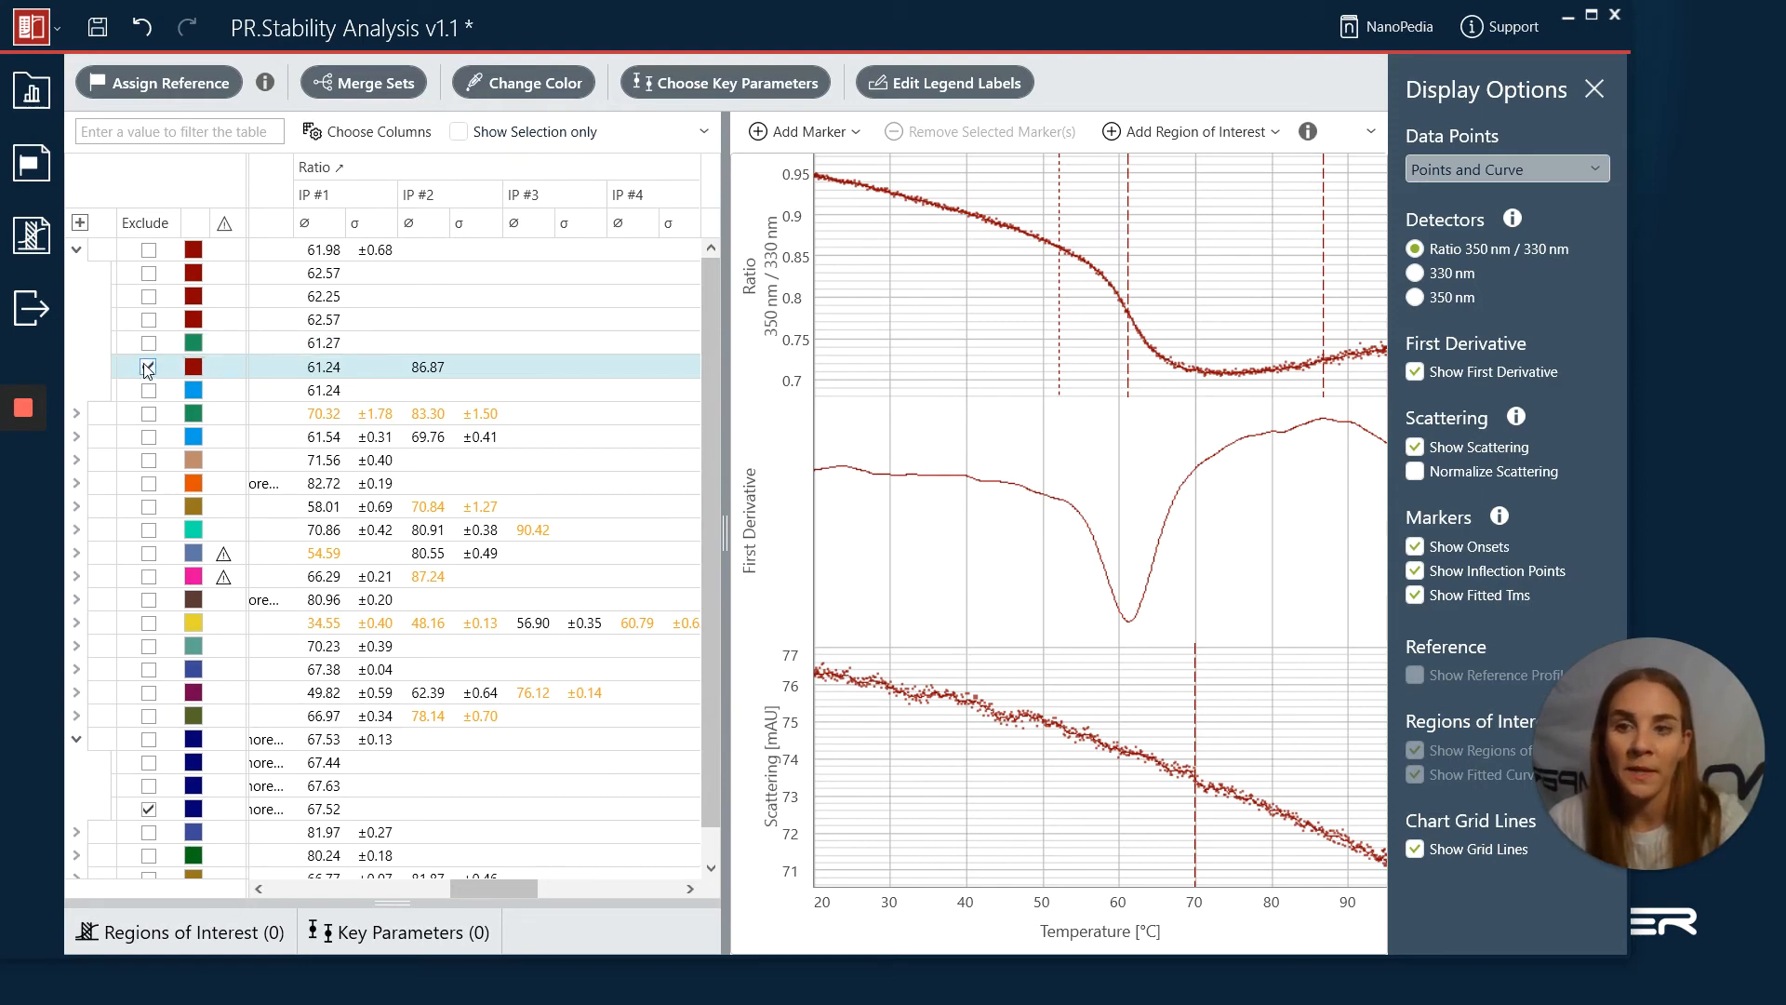
# - Re-include the BSA capillary and remove its inflection point marker near 87 °C
pyautogui.click(147, 367)
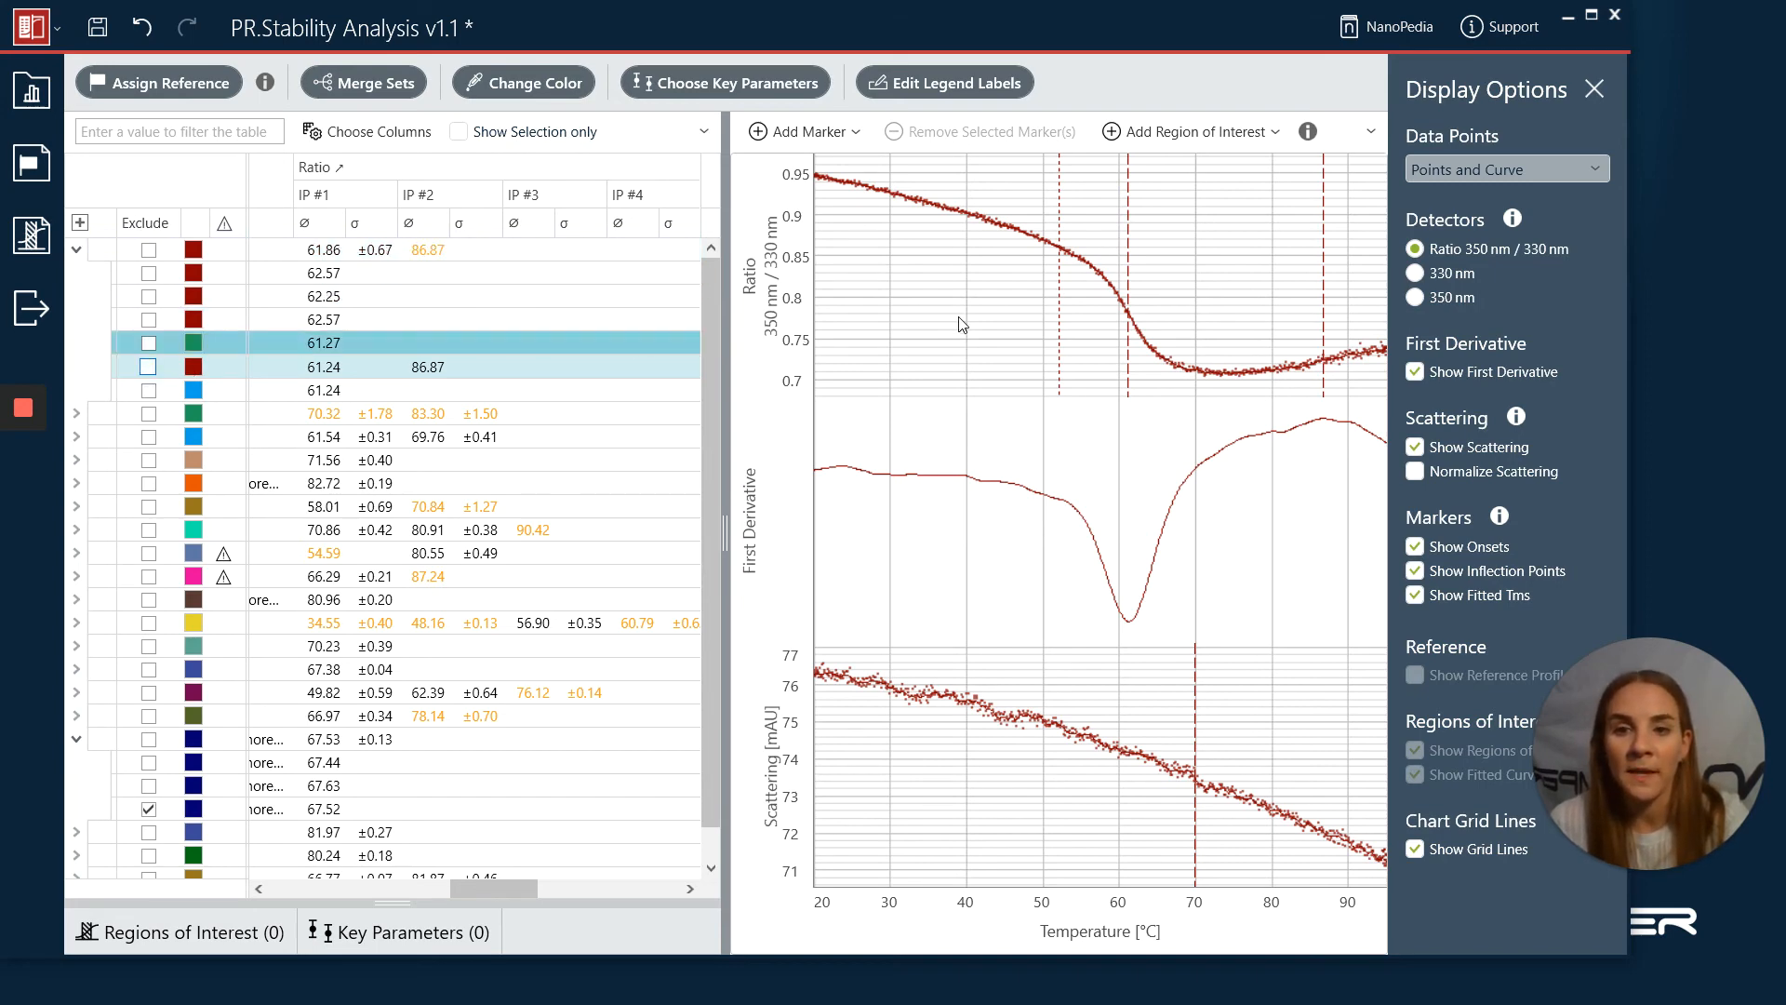
pyautogui.click(1321, 285)
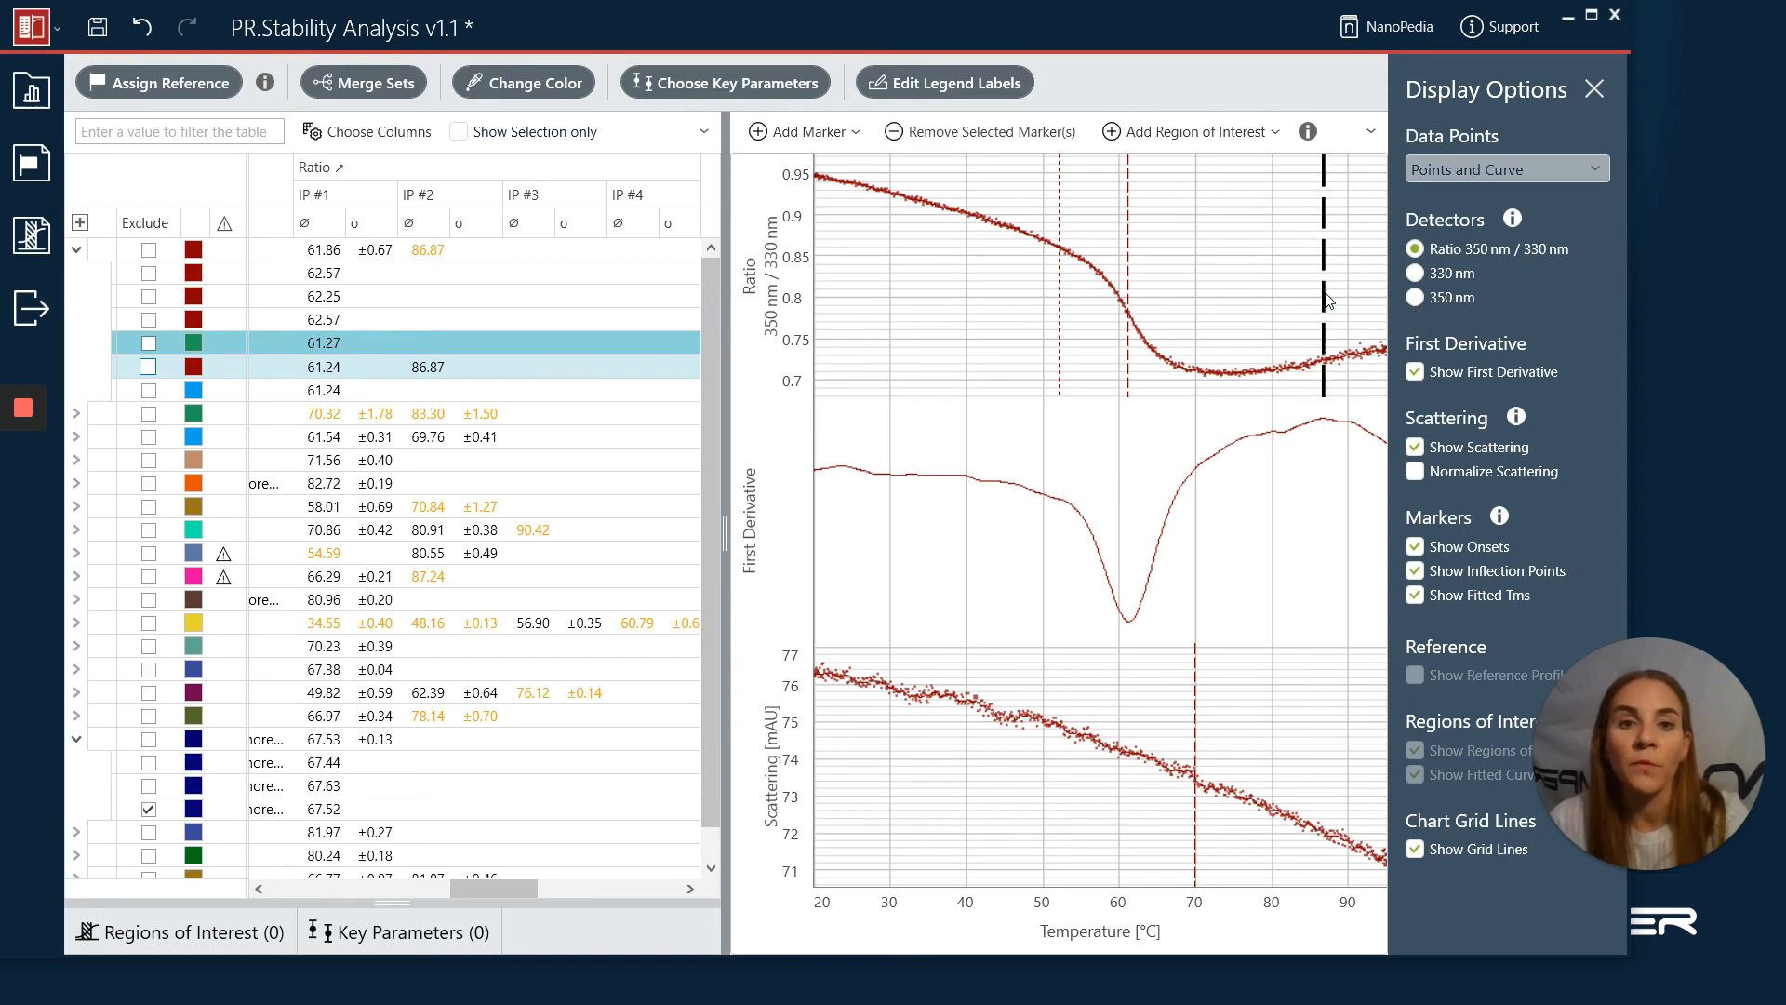
pyautogui.moveTo(980, 131)
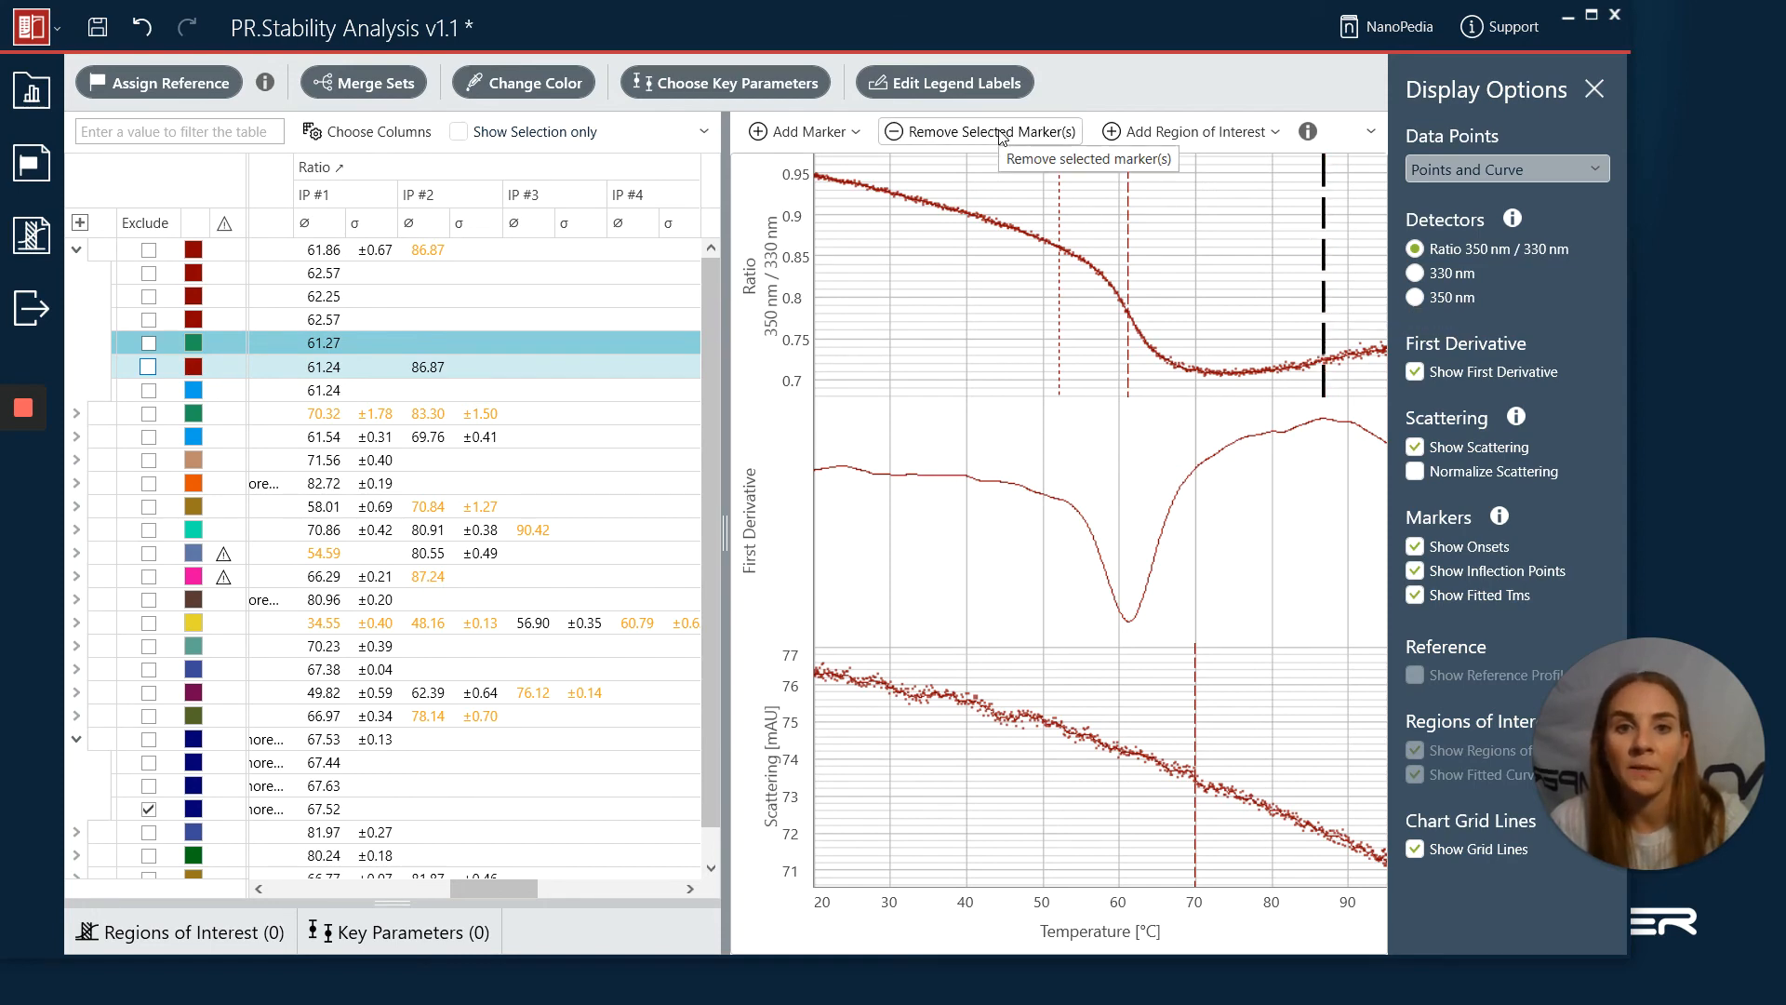
pyautogui.click(980, 131)
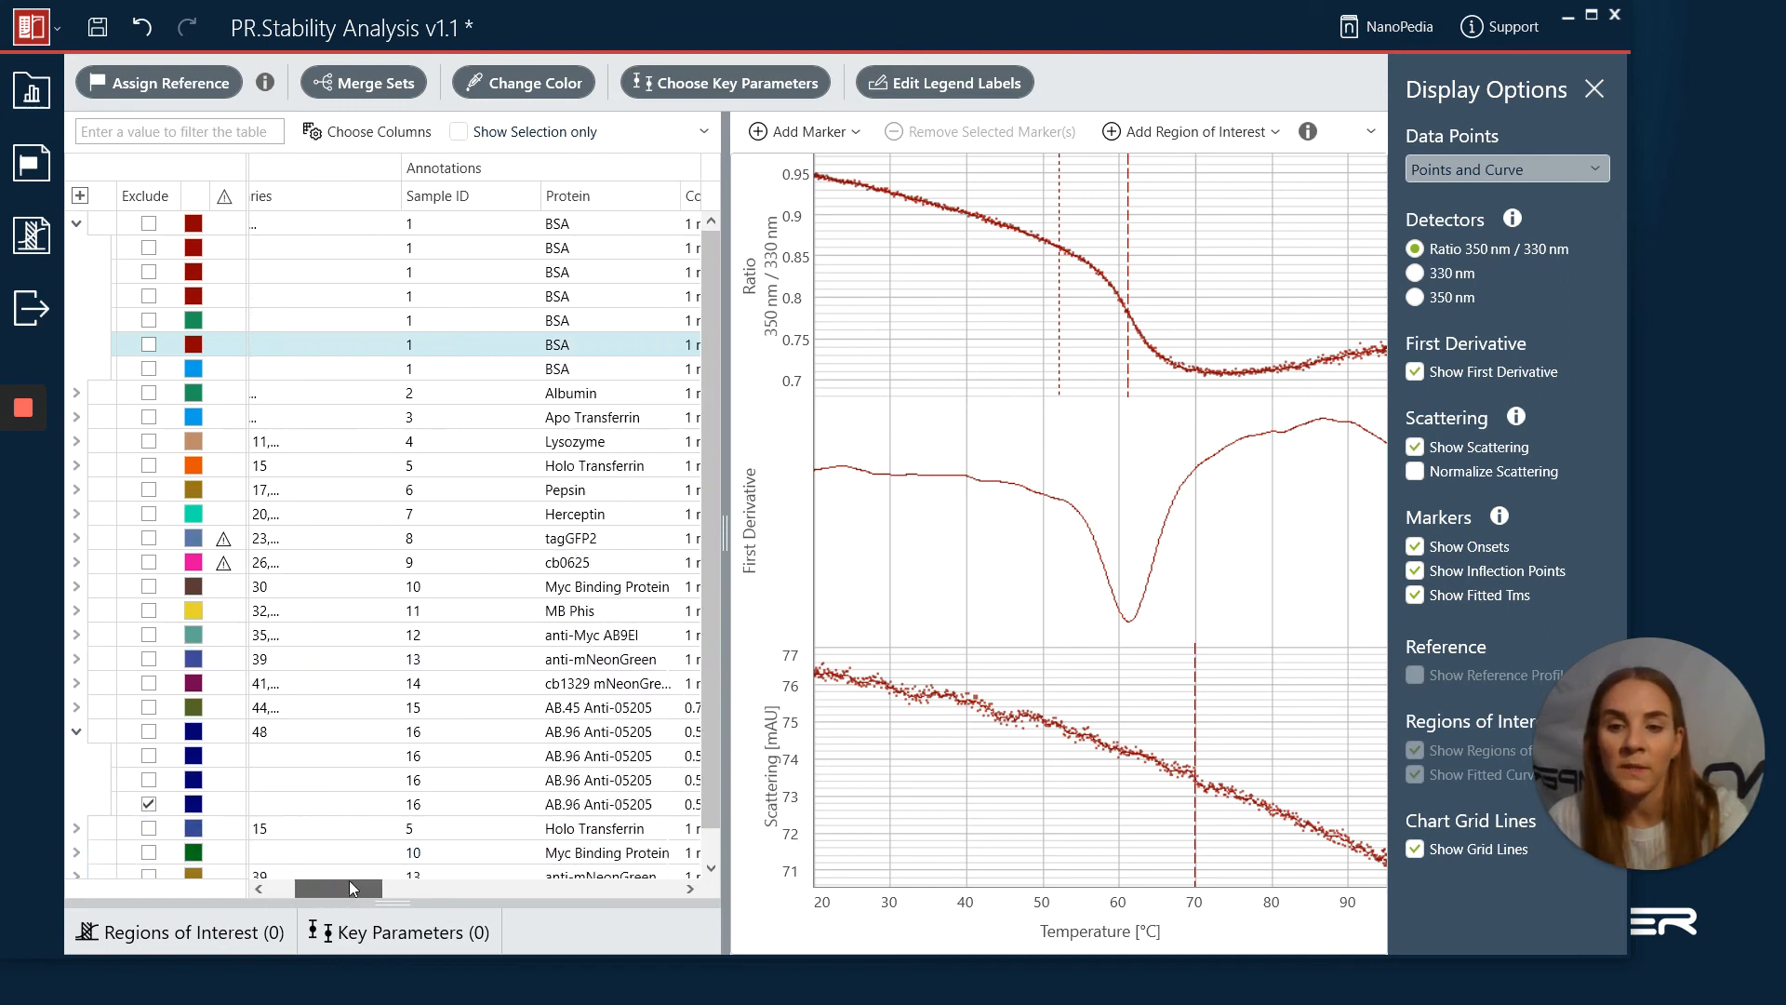
# - Scroll to the protein, concentration and buffer columns and plot the first BSA capillary
pyautogui.hscroll(3)
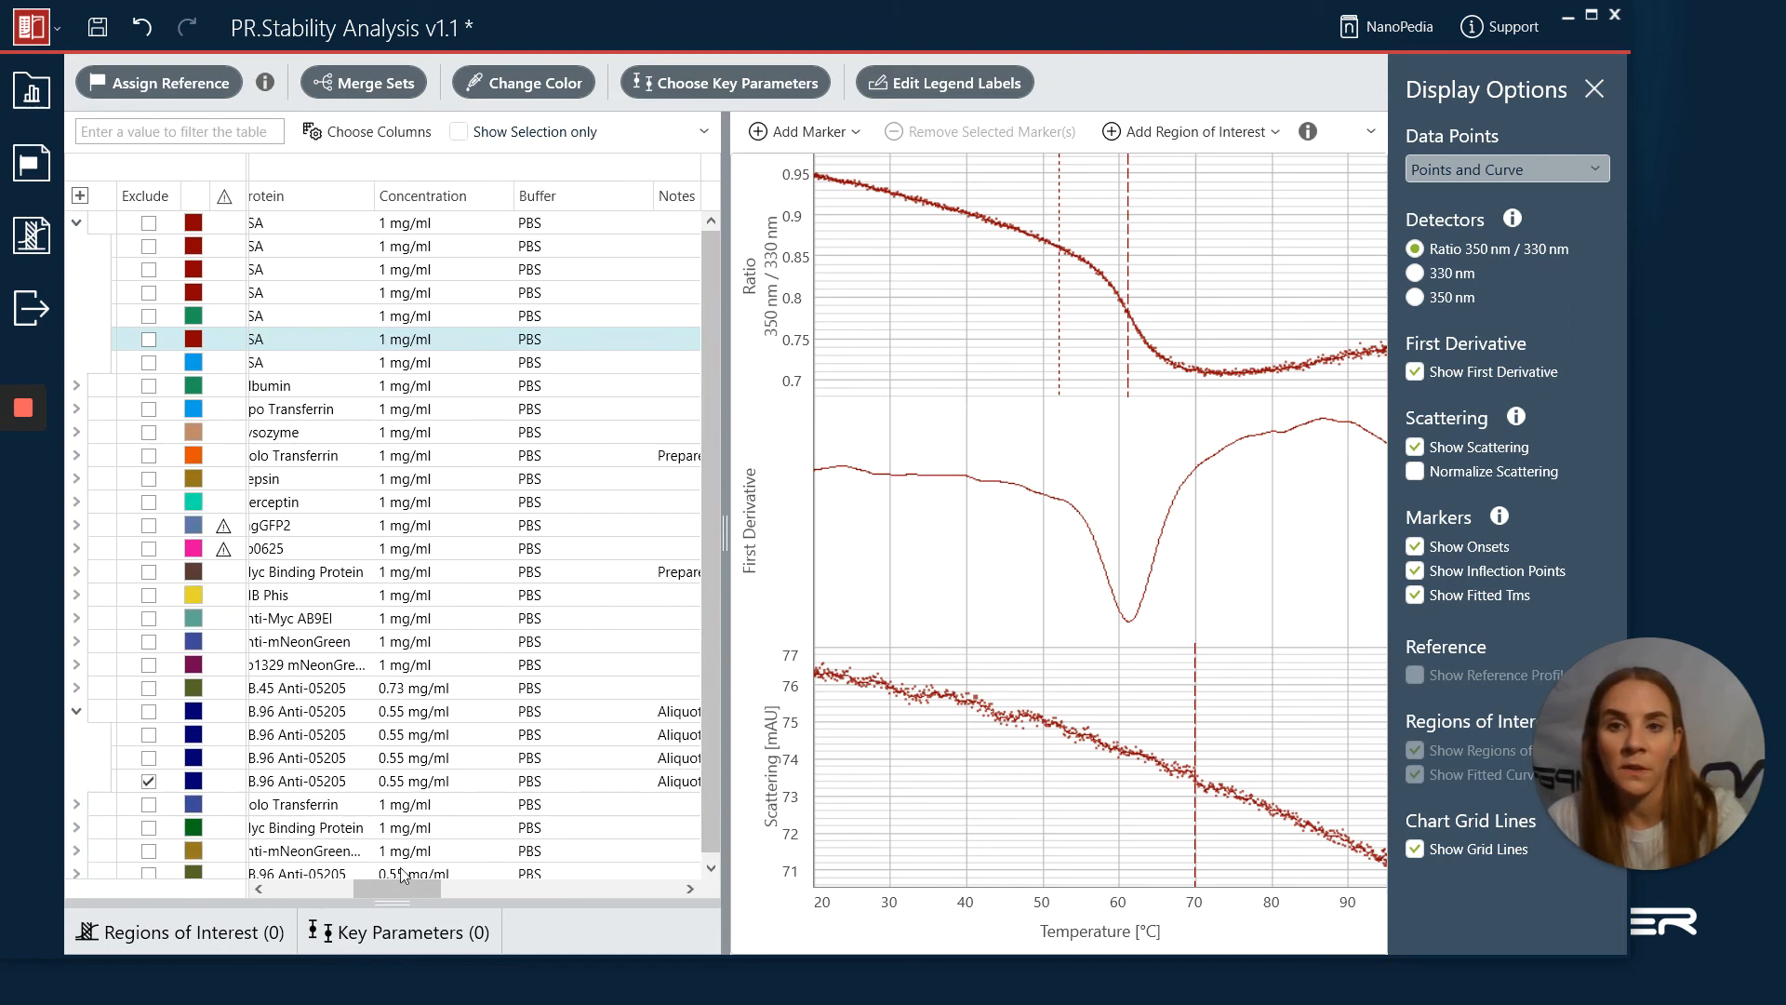
pyautogui.click(341, 572)
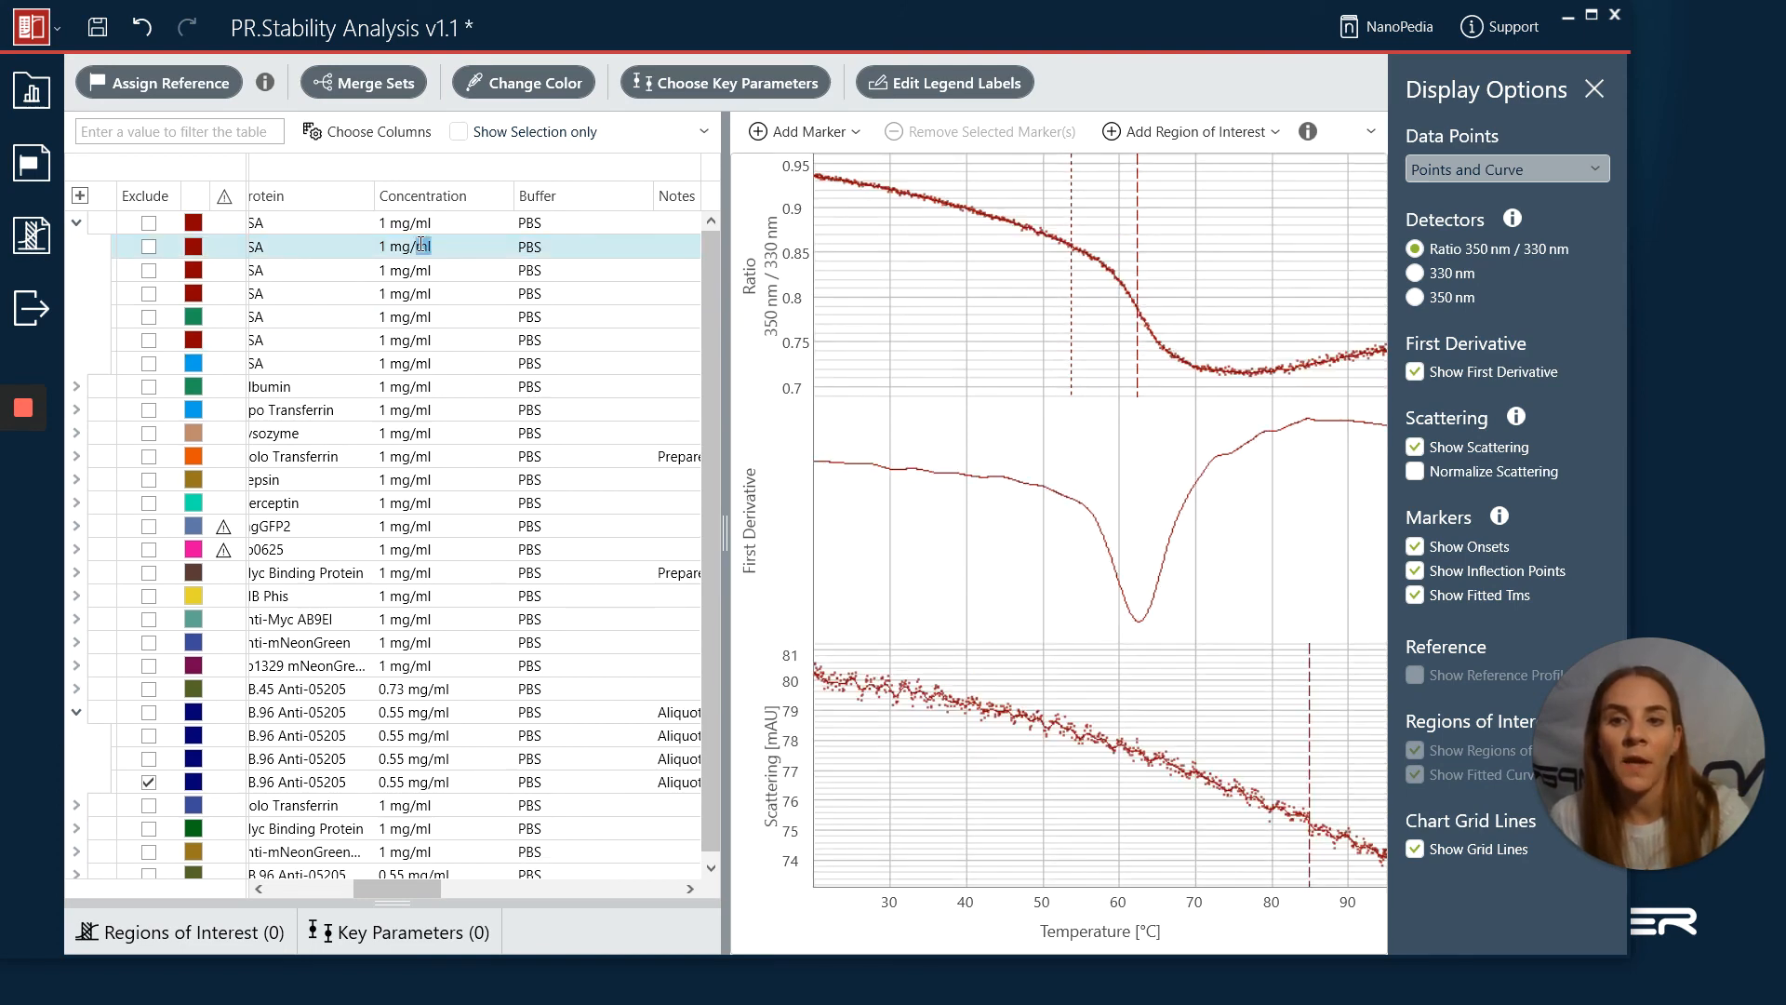
pyautogui.moveTo(364, 82)
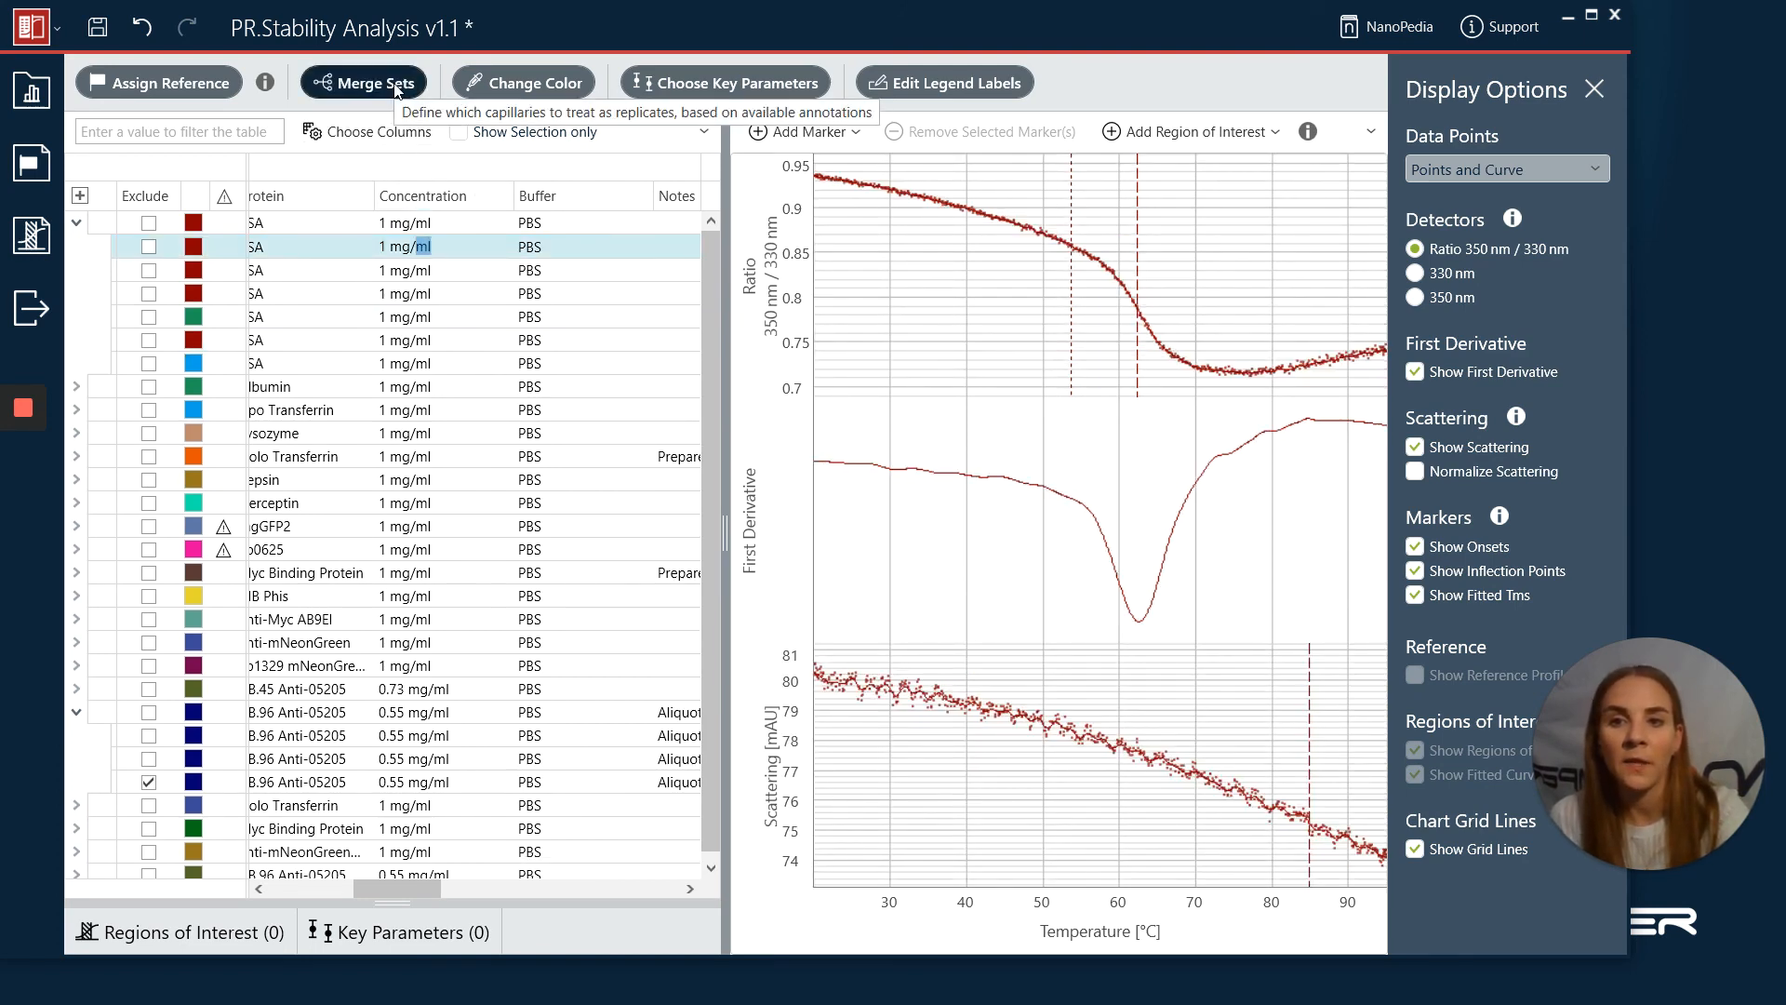
# - Open Merge Sets, showing merging by sample ID, protein, concentration, buffer and notes
pyautogui.click(365, 81)
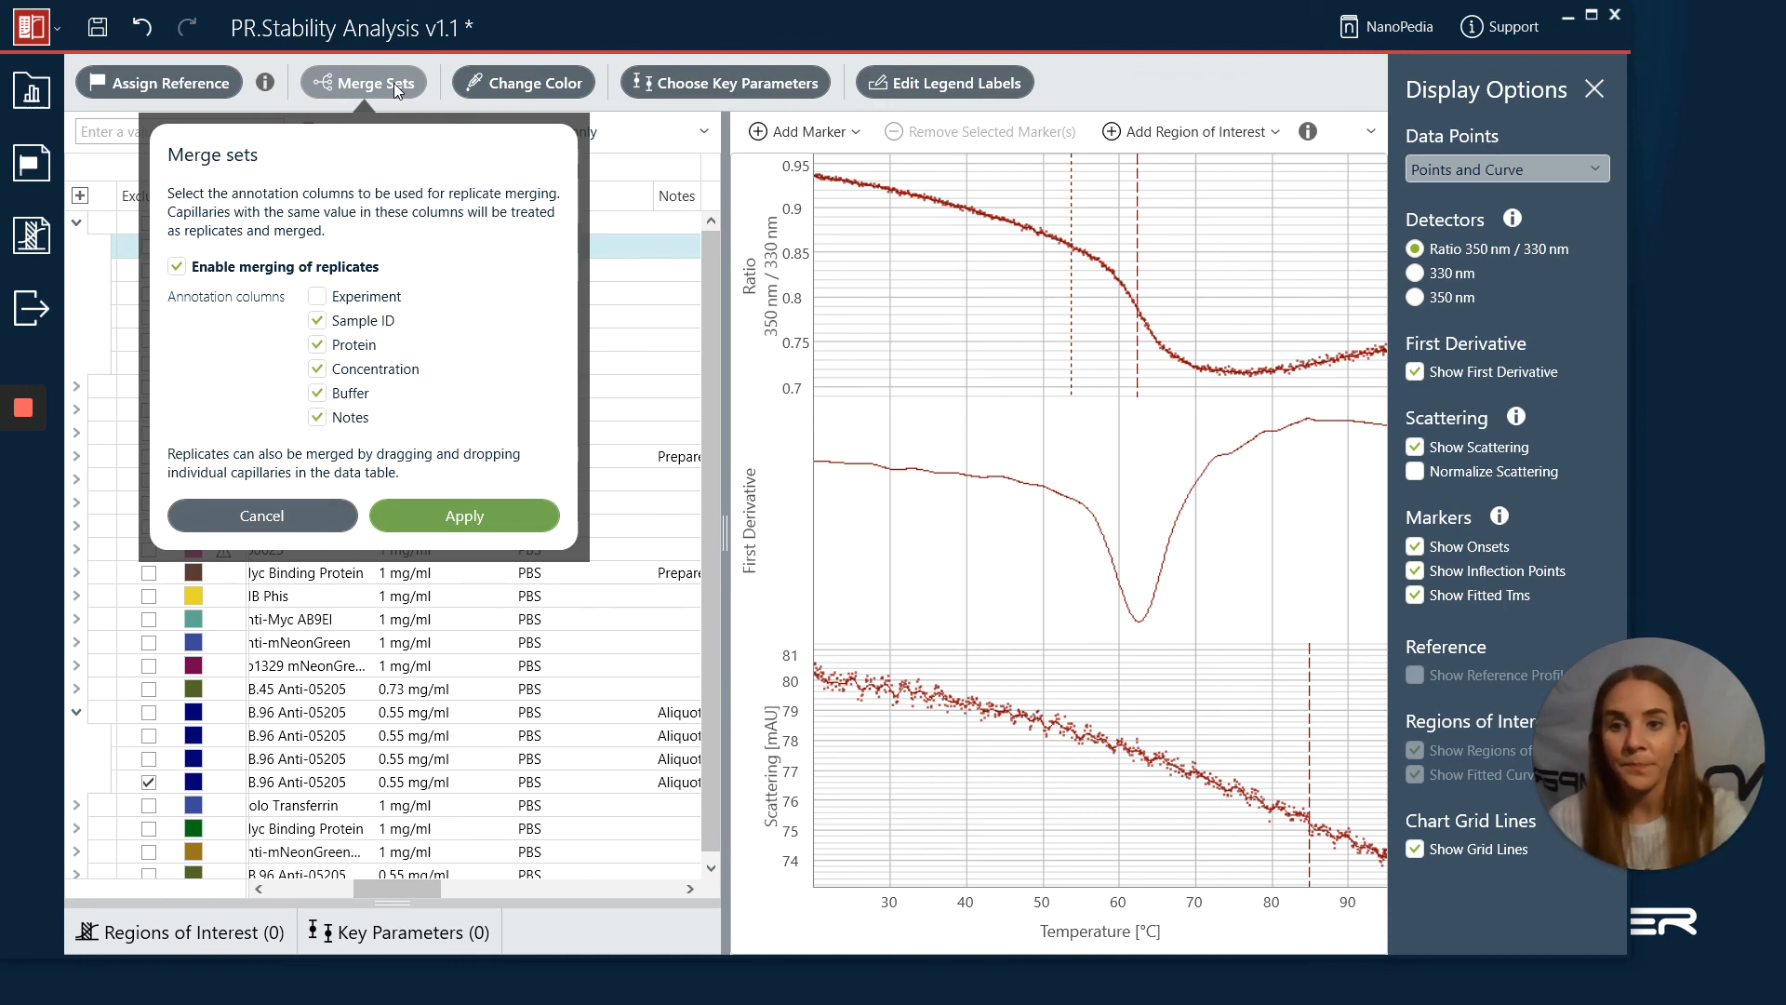
pyautogui.moveTo(331, 151)
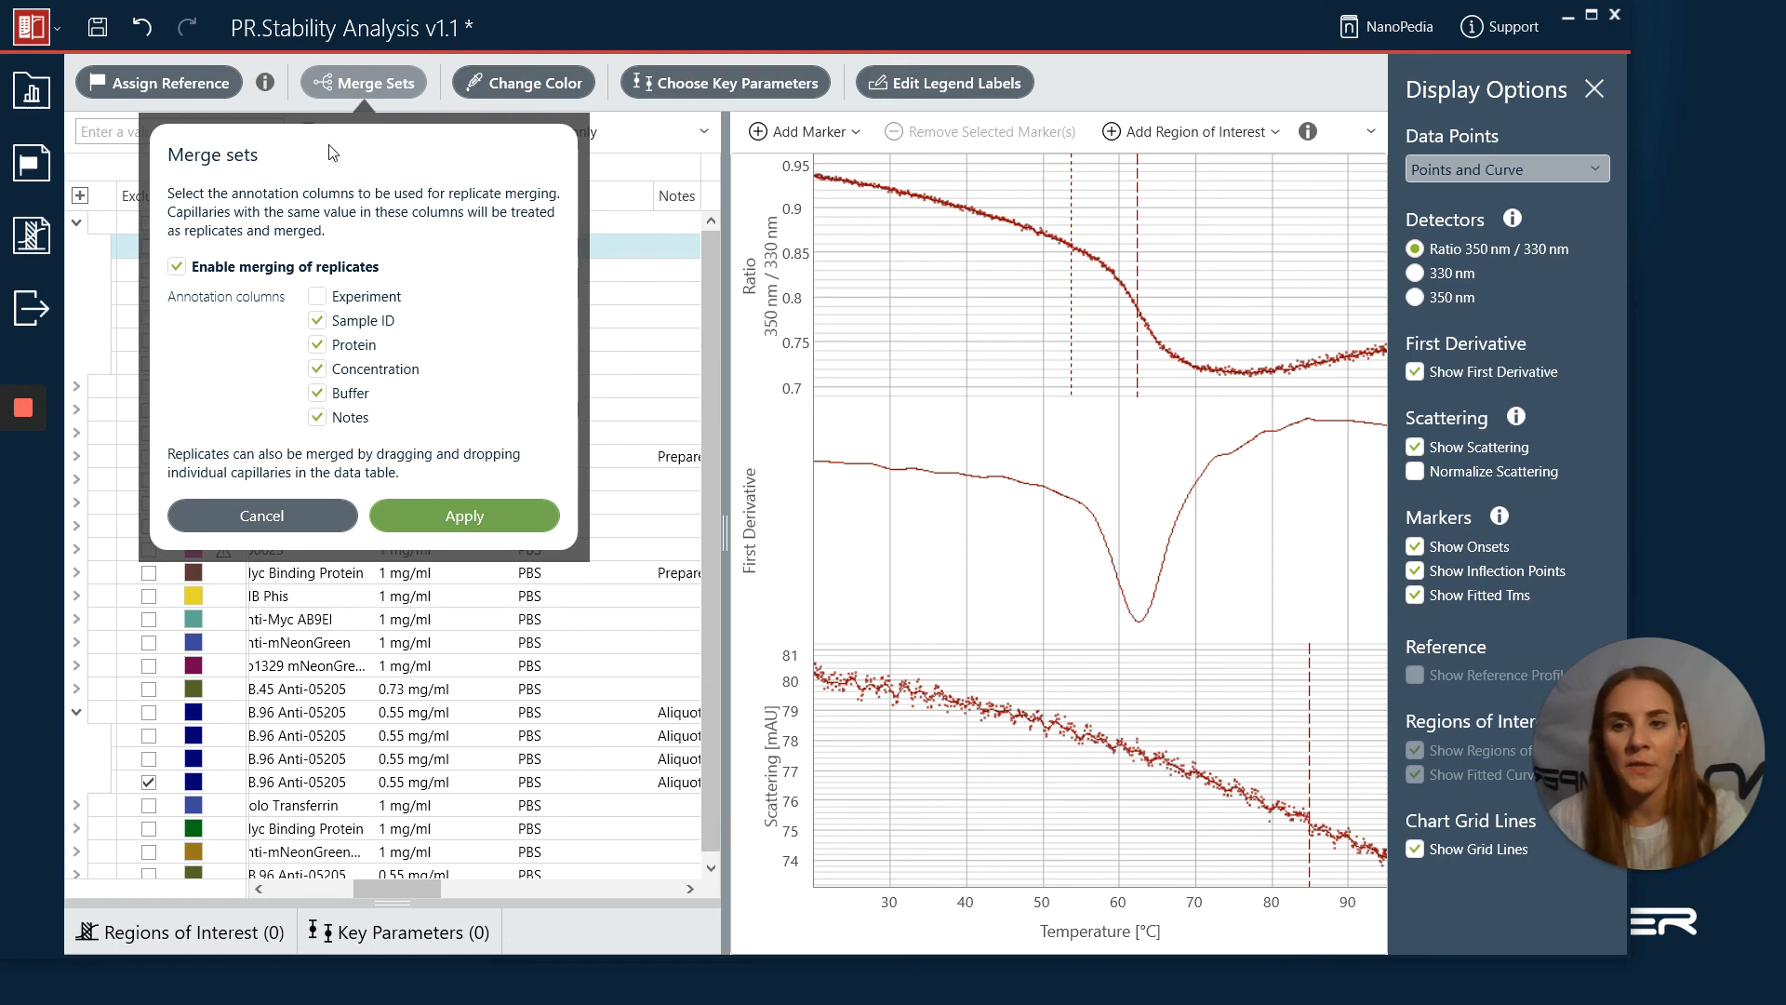